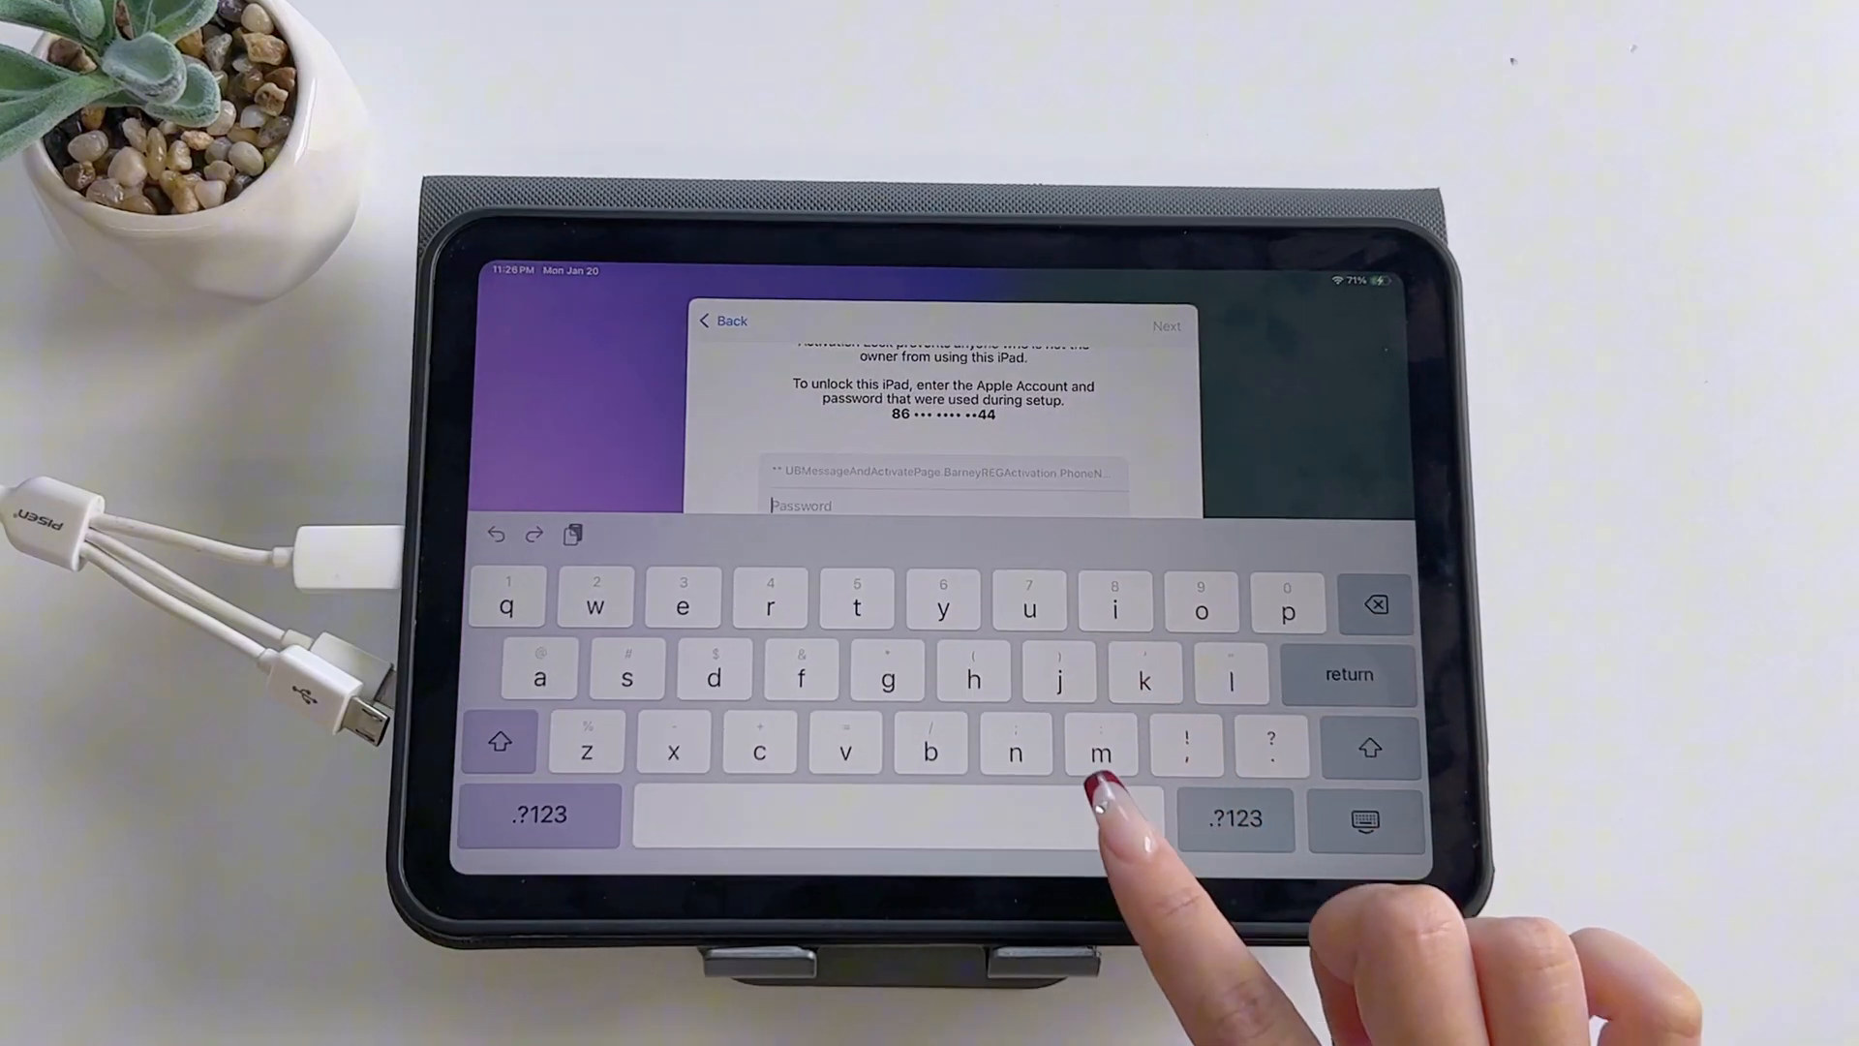
Step: Enter the Apple Account password on the iPad's Activation Lock screen
{"action": "left_click", "coordinate": [1100, 753]}
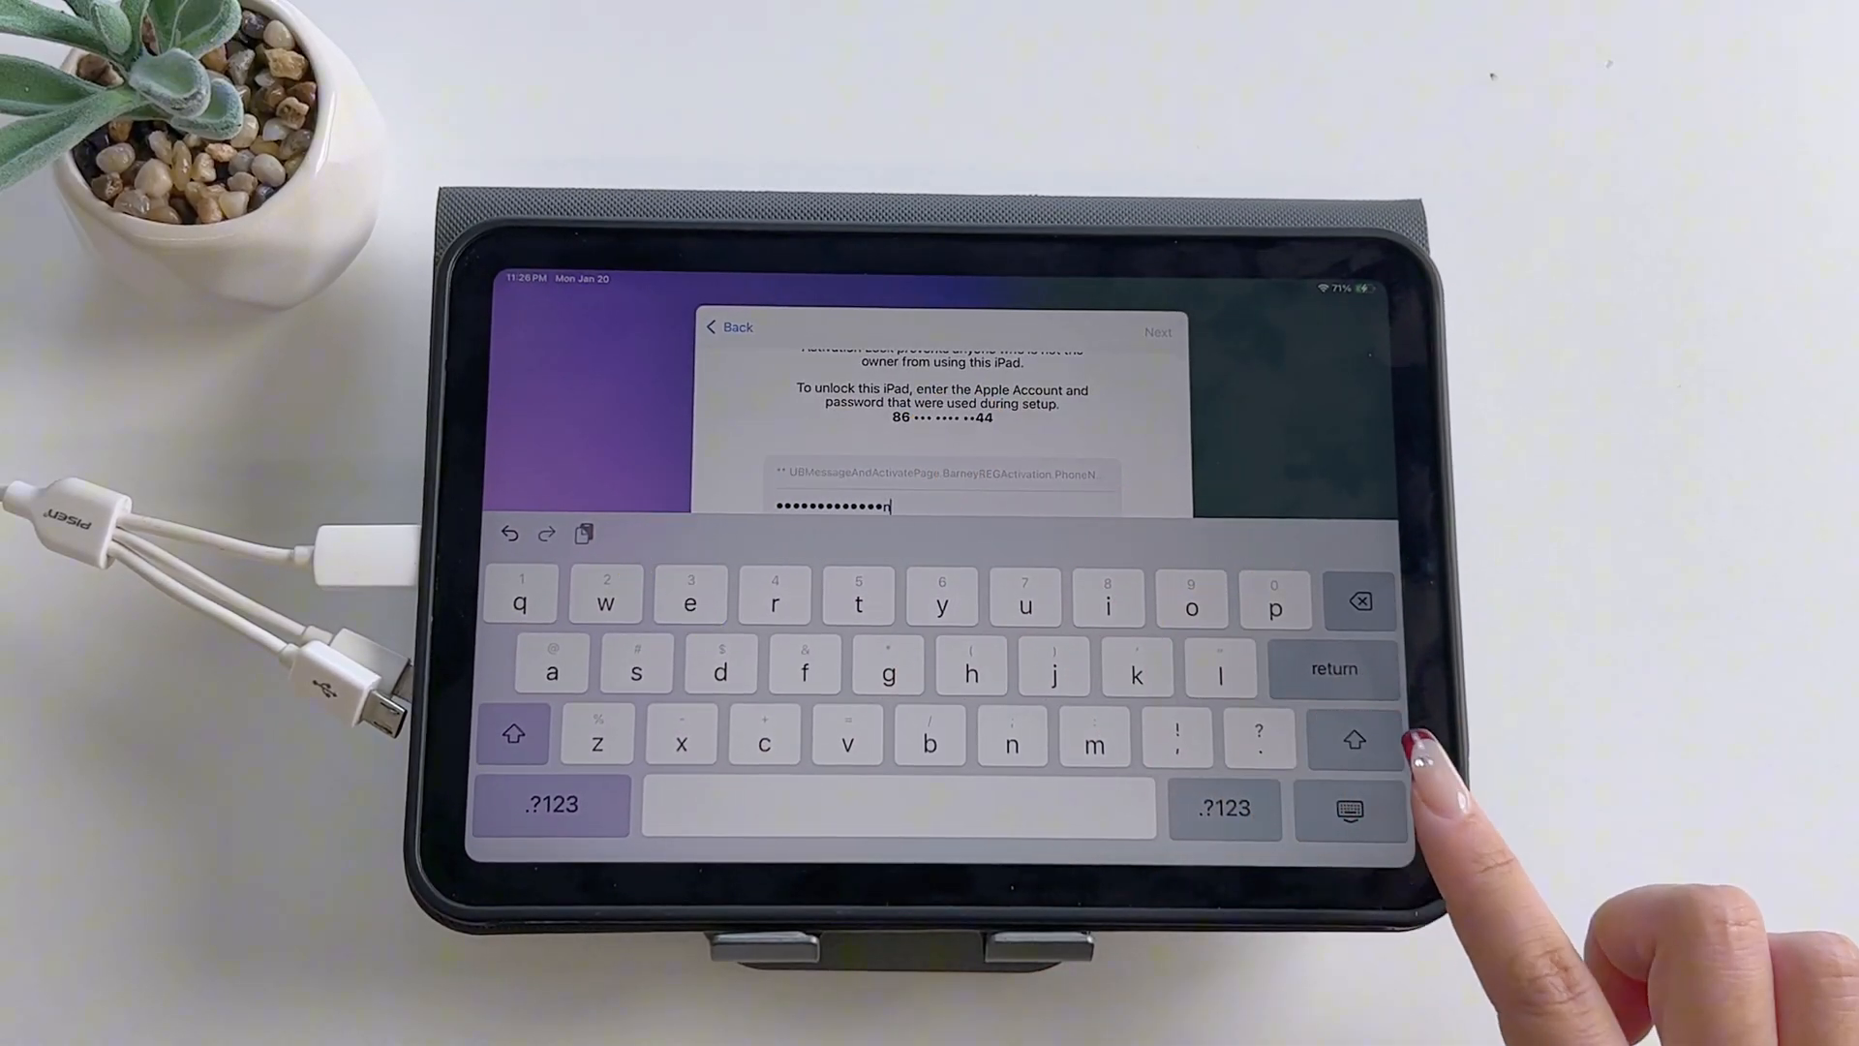
{"action": "left_click", "coordinate": [1351, 808]}
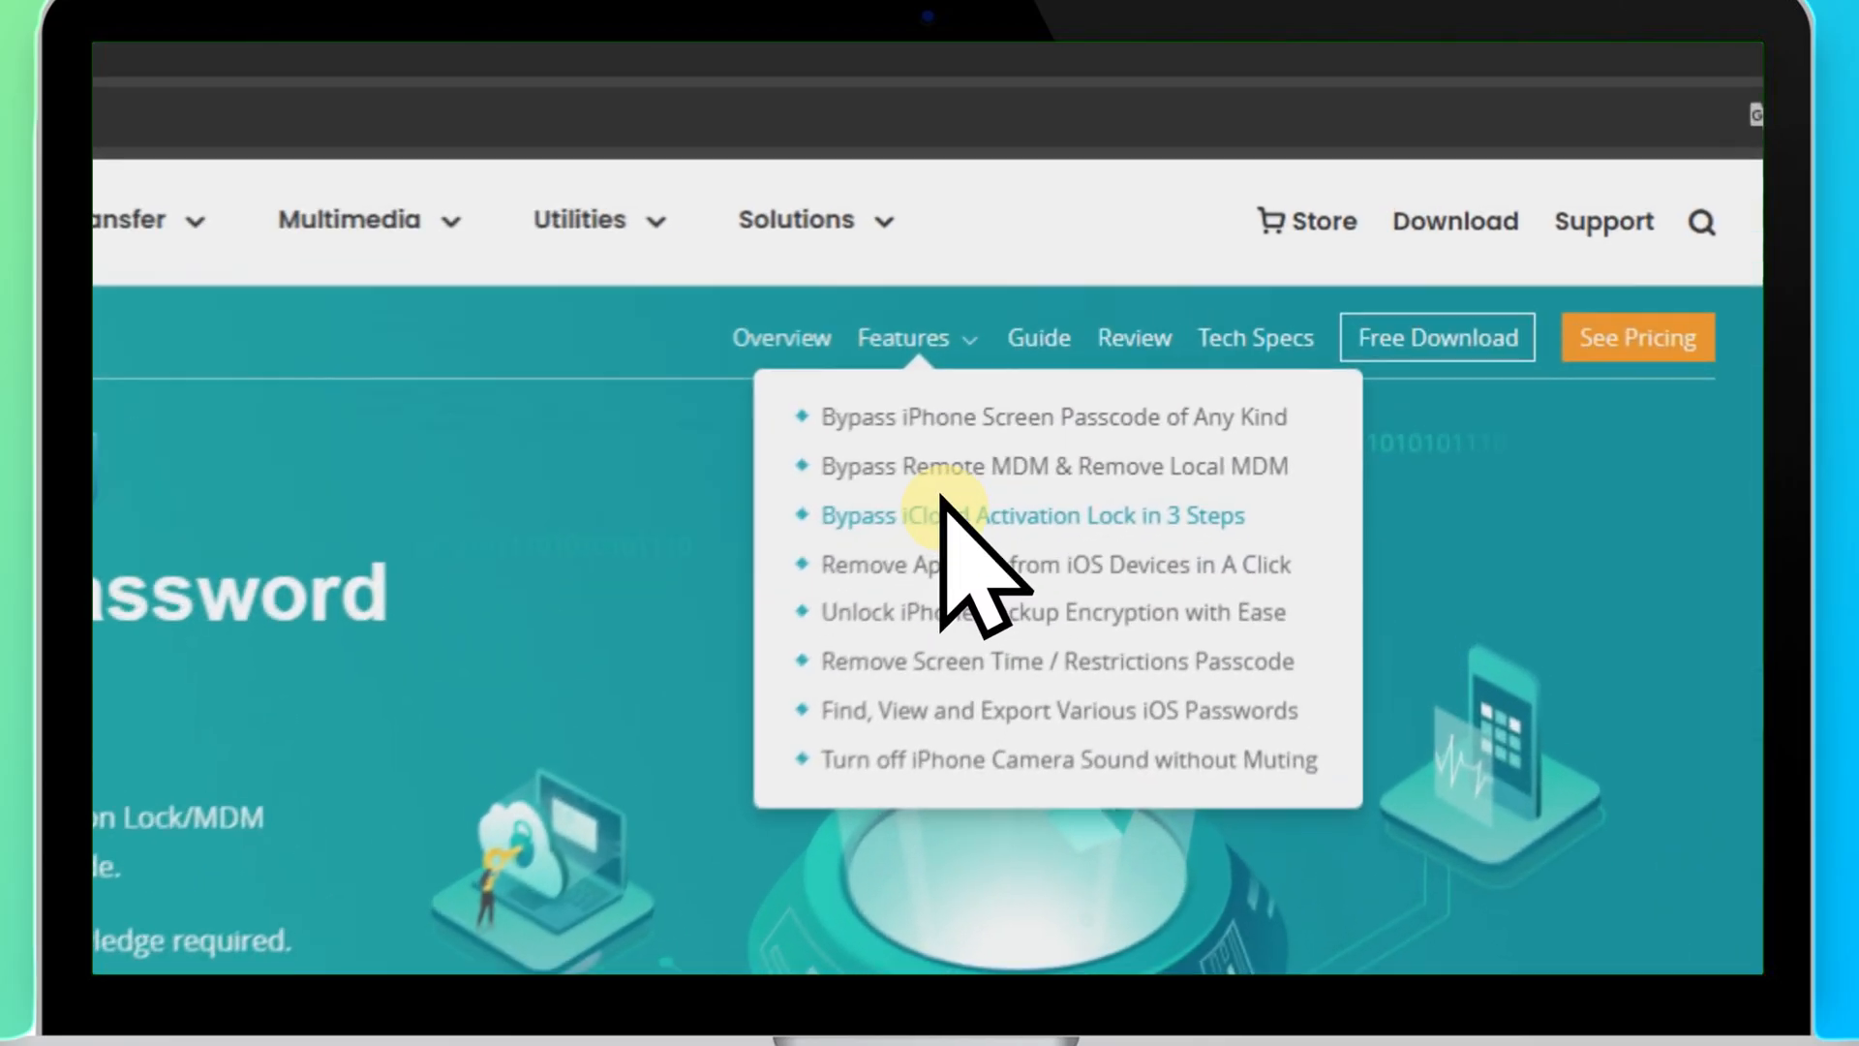
Step: Browse the AnyUnlock 'Bypass iCloud Activation Lock in 3 Steps' product page on iMobie
{"action": "left_click", "coordinate": [1047, 514]}
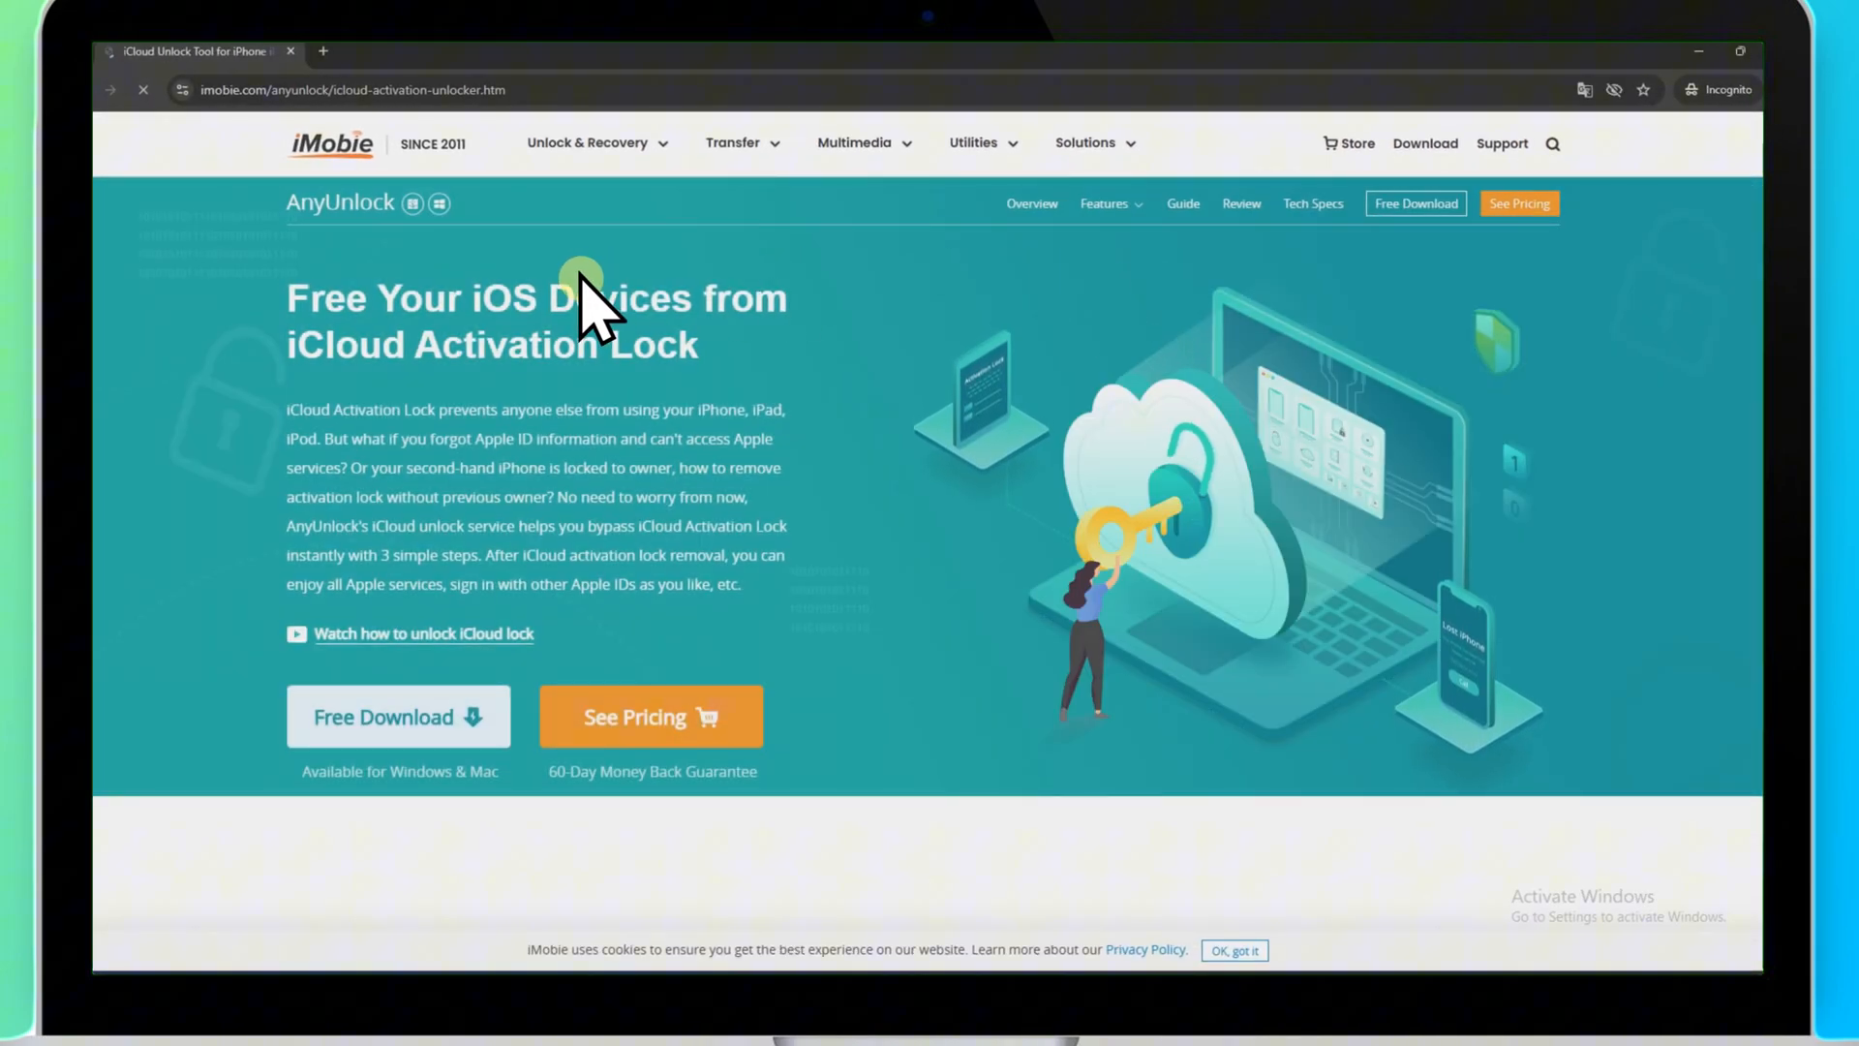
{"action": "scroll", "scroll_direction": "down", "scroll_amount": 3}
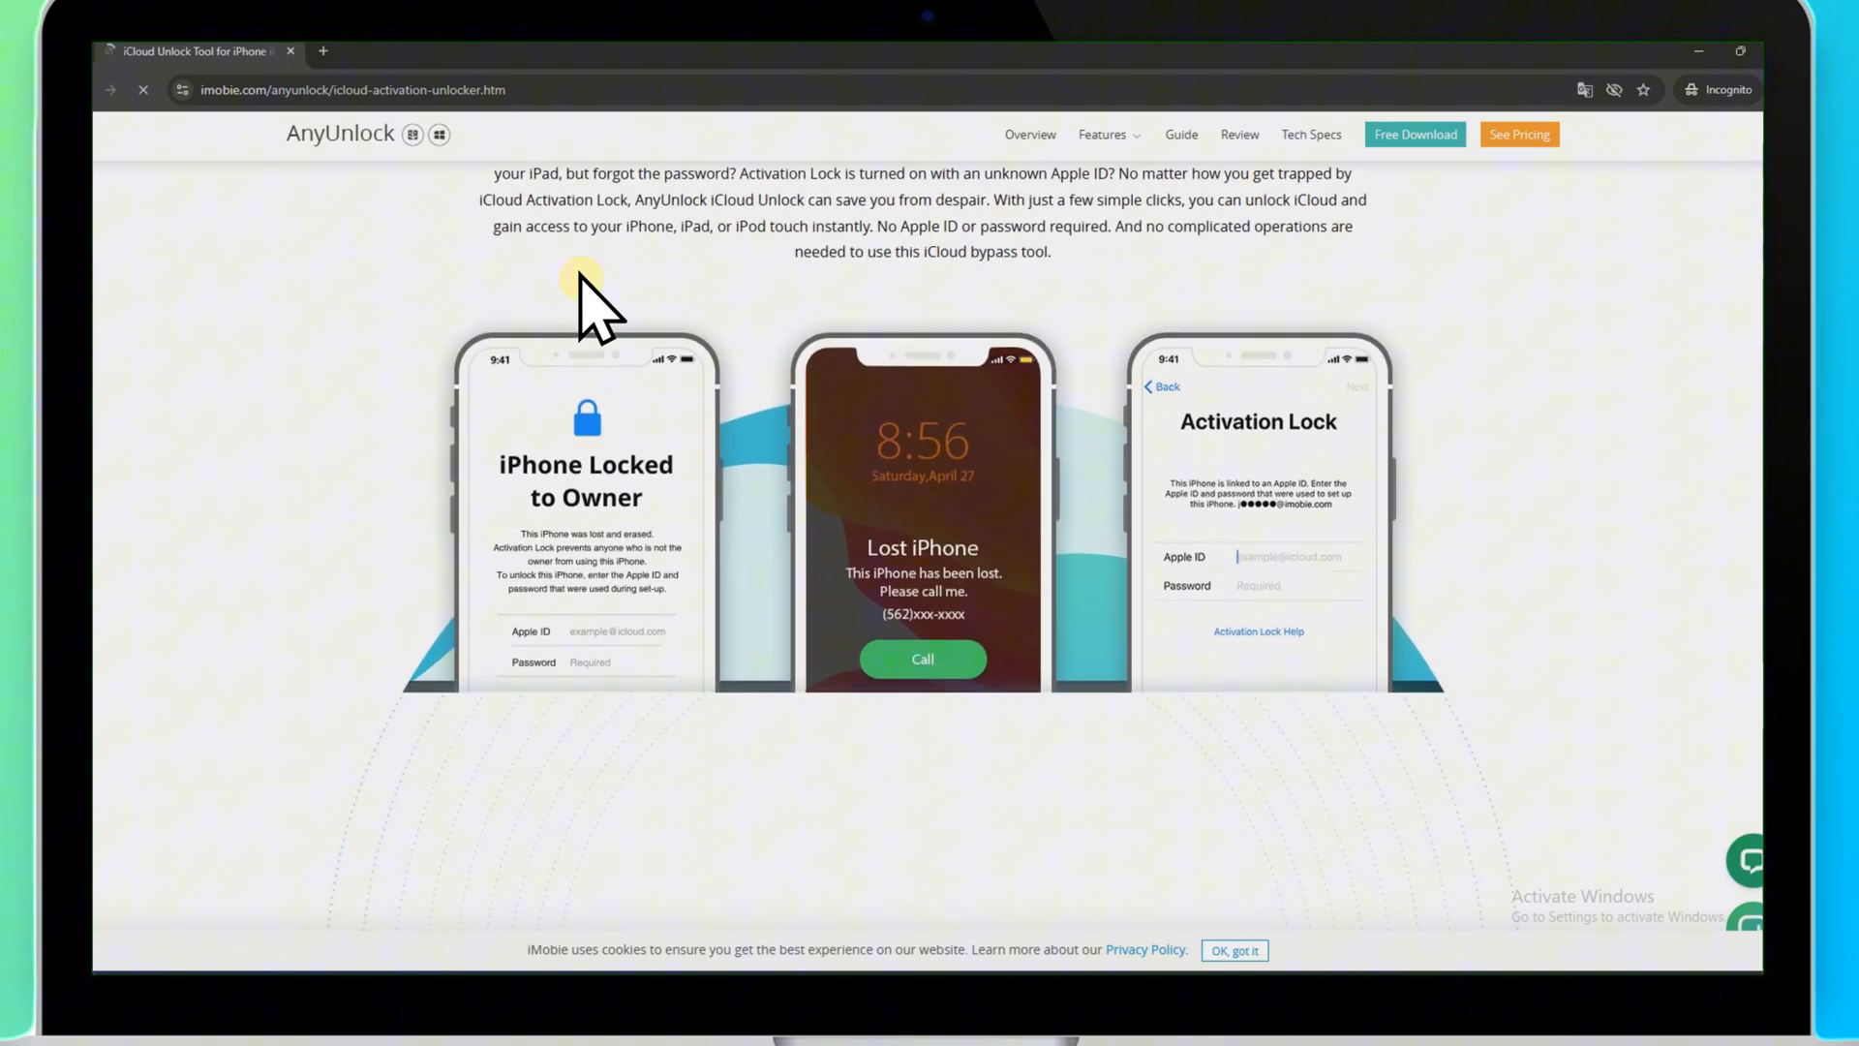
{"action": "scroll", "scroll_direction": "down", "scroll_amount": 3}
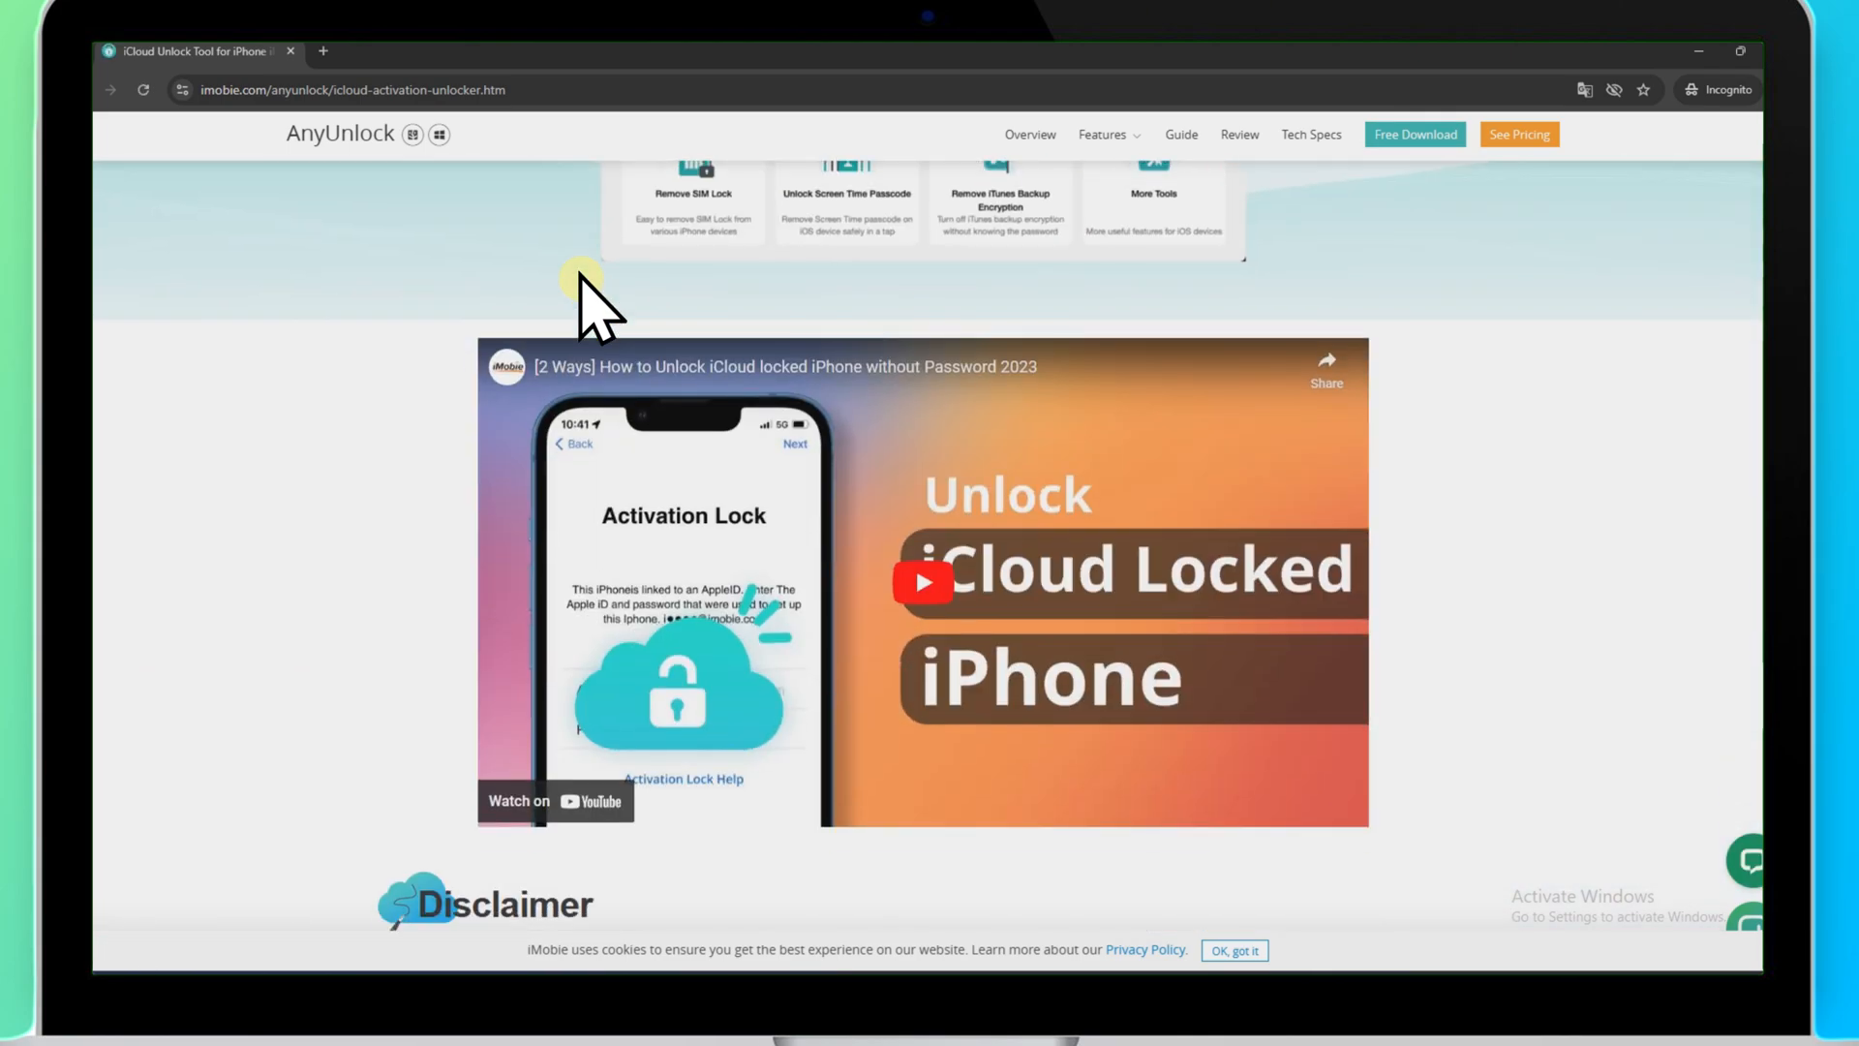
{"action": "scroll", "scroll_direction": "down", "scroll_amount": 3}
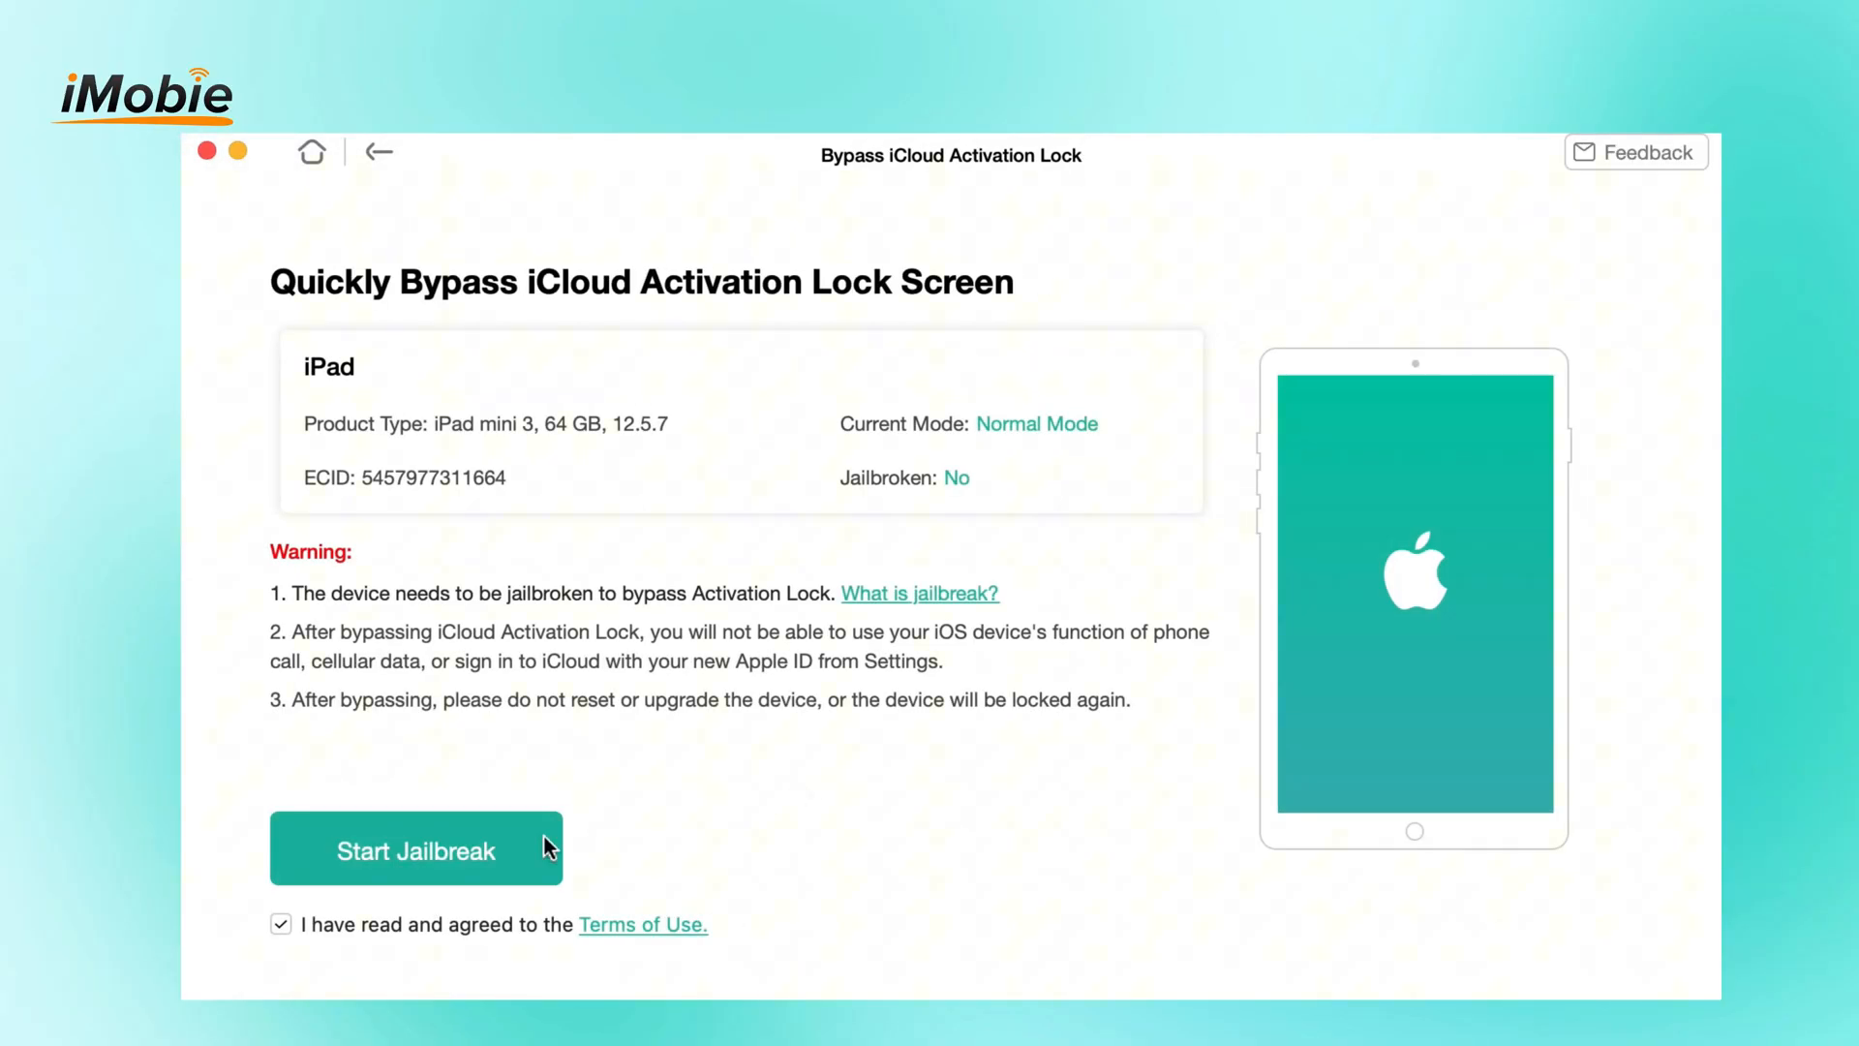
Step: Jailbreak the iPad mini 3 via its DFU steps, then start Bypass Now for the activation lock
{"action": "left_click", "coordinate": [416, 849]}
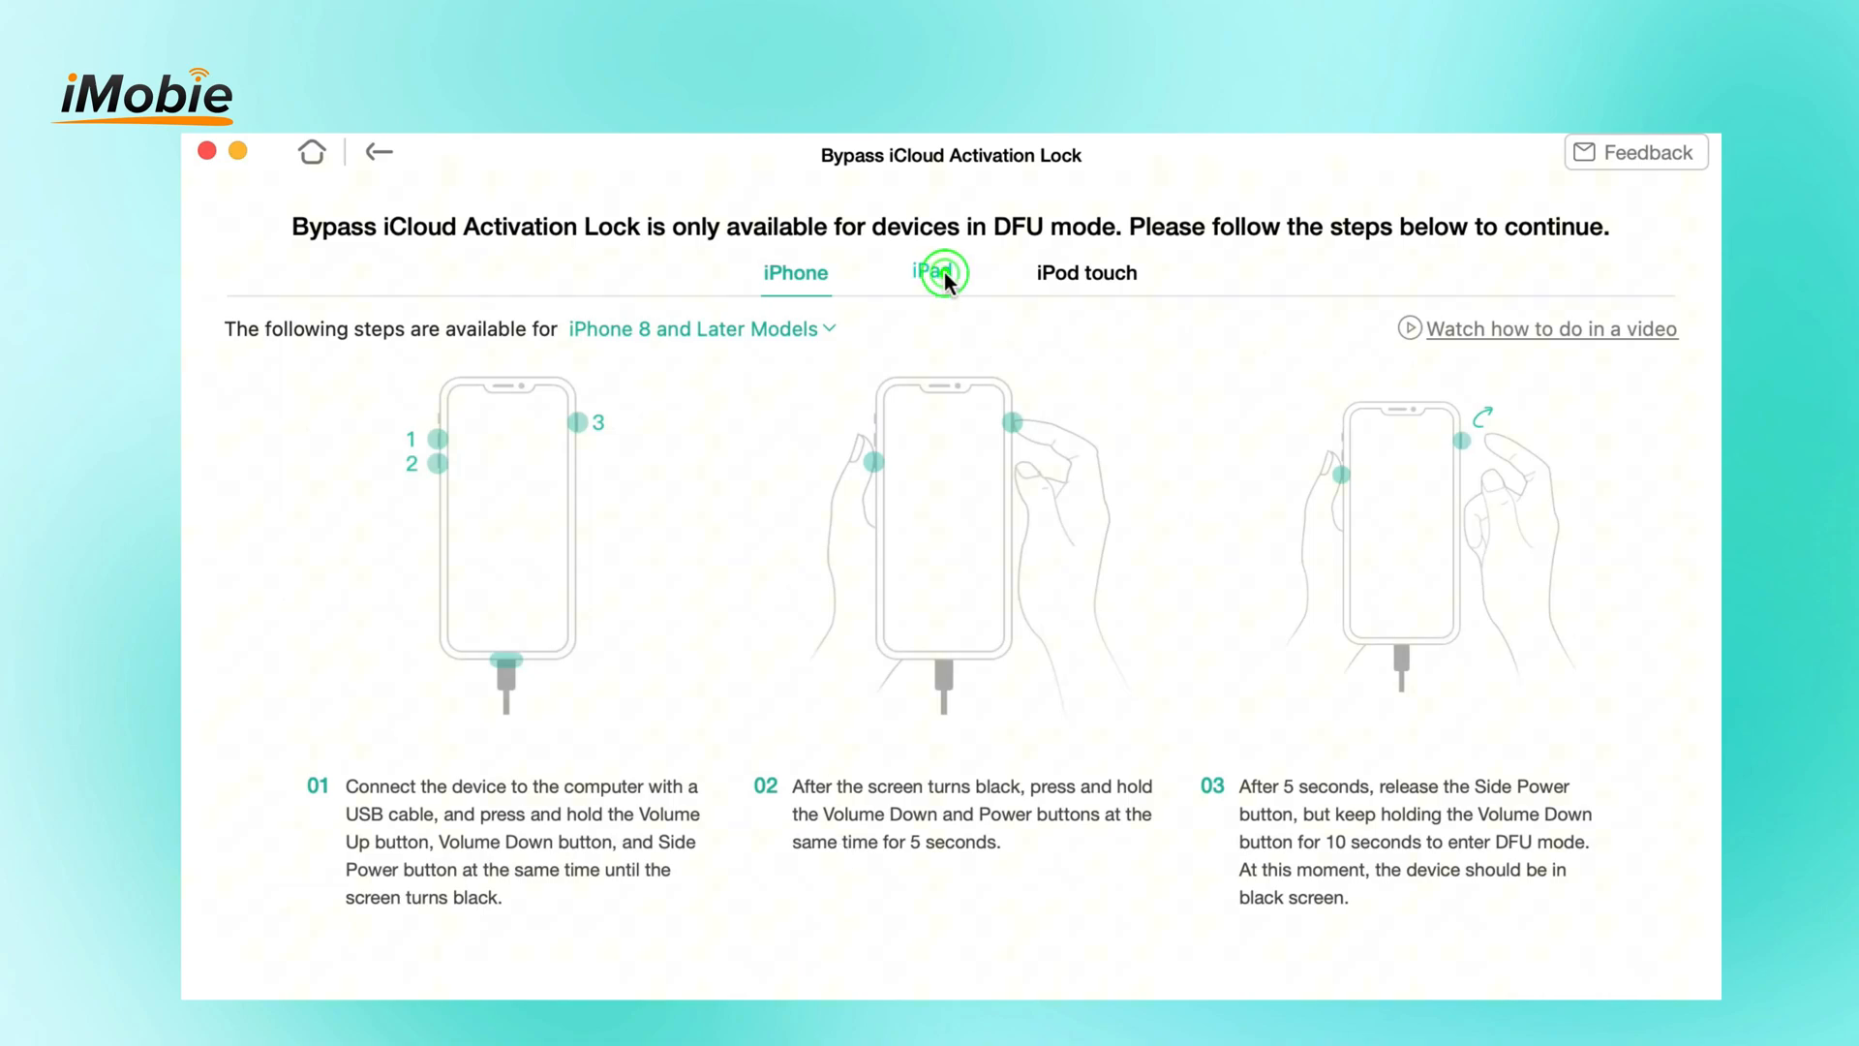
{"action": "left_click", "coordinate": [932, 271]}
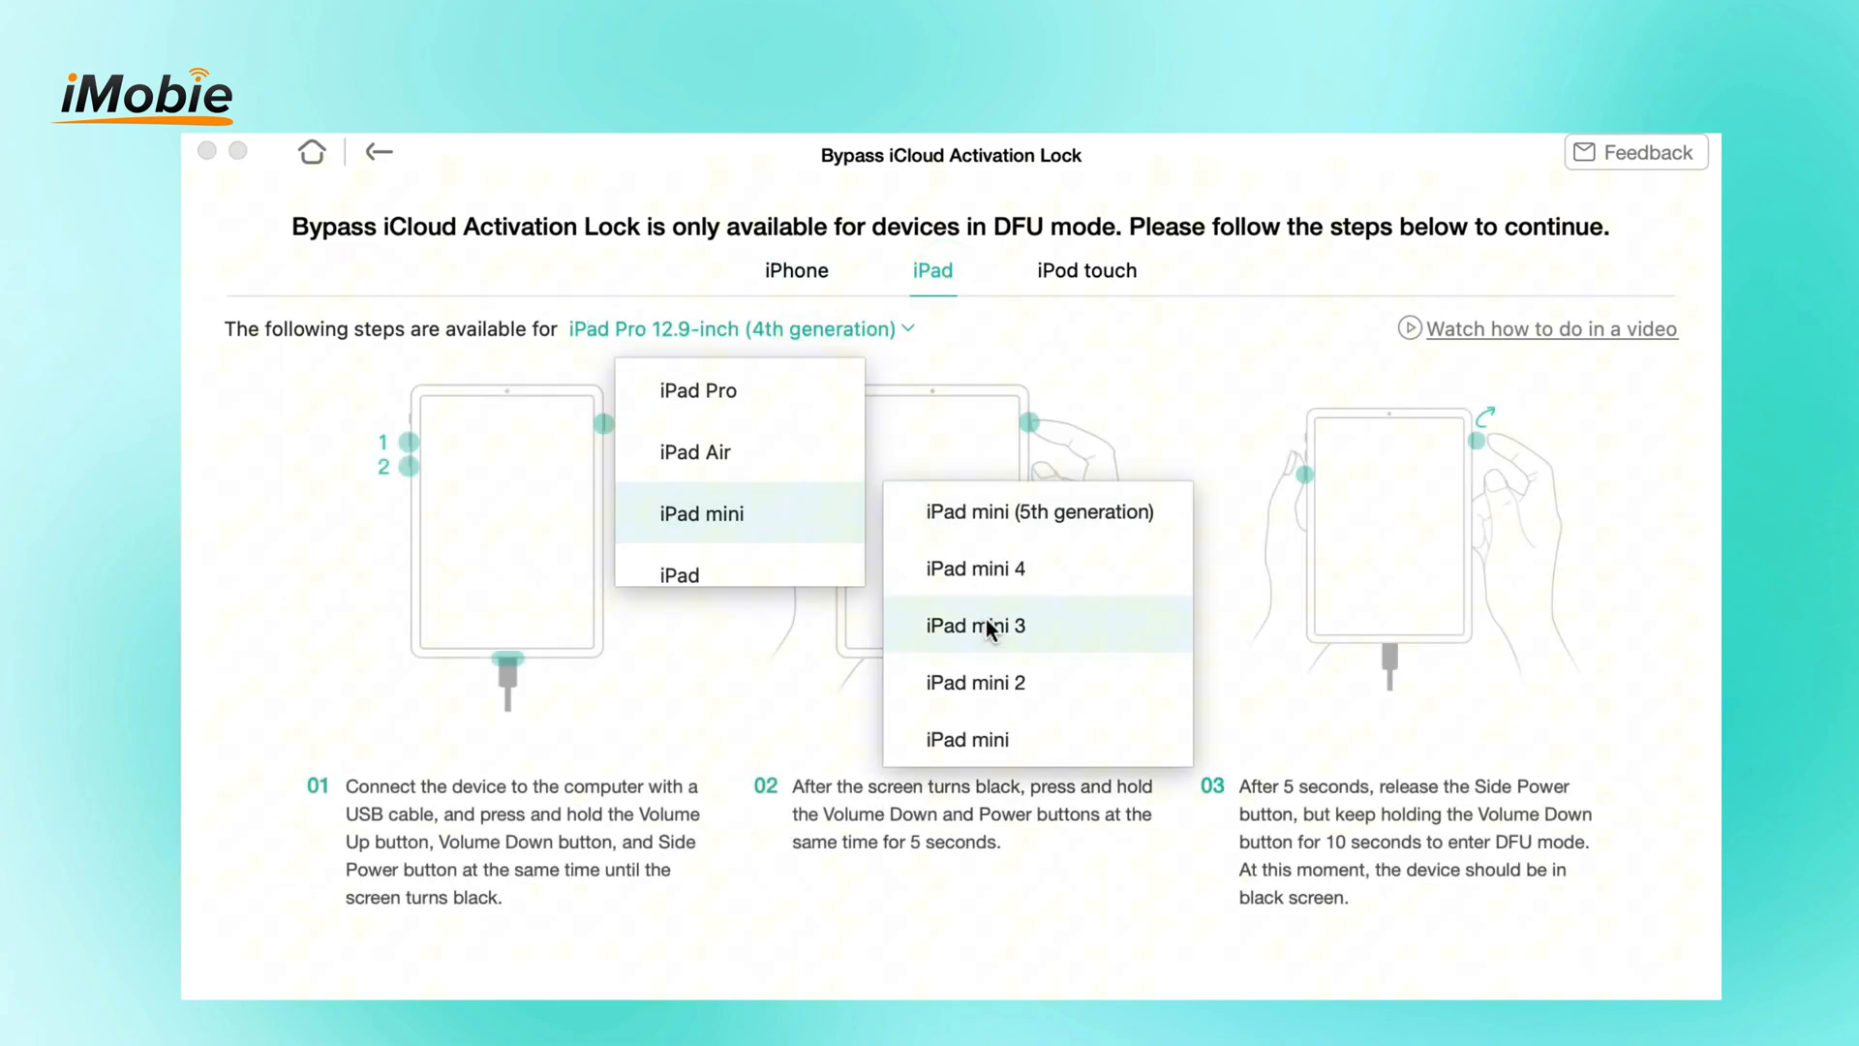
{"action": "left_click", "coordinate": [976, 624]}
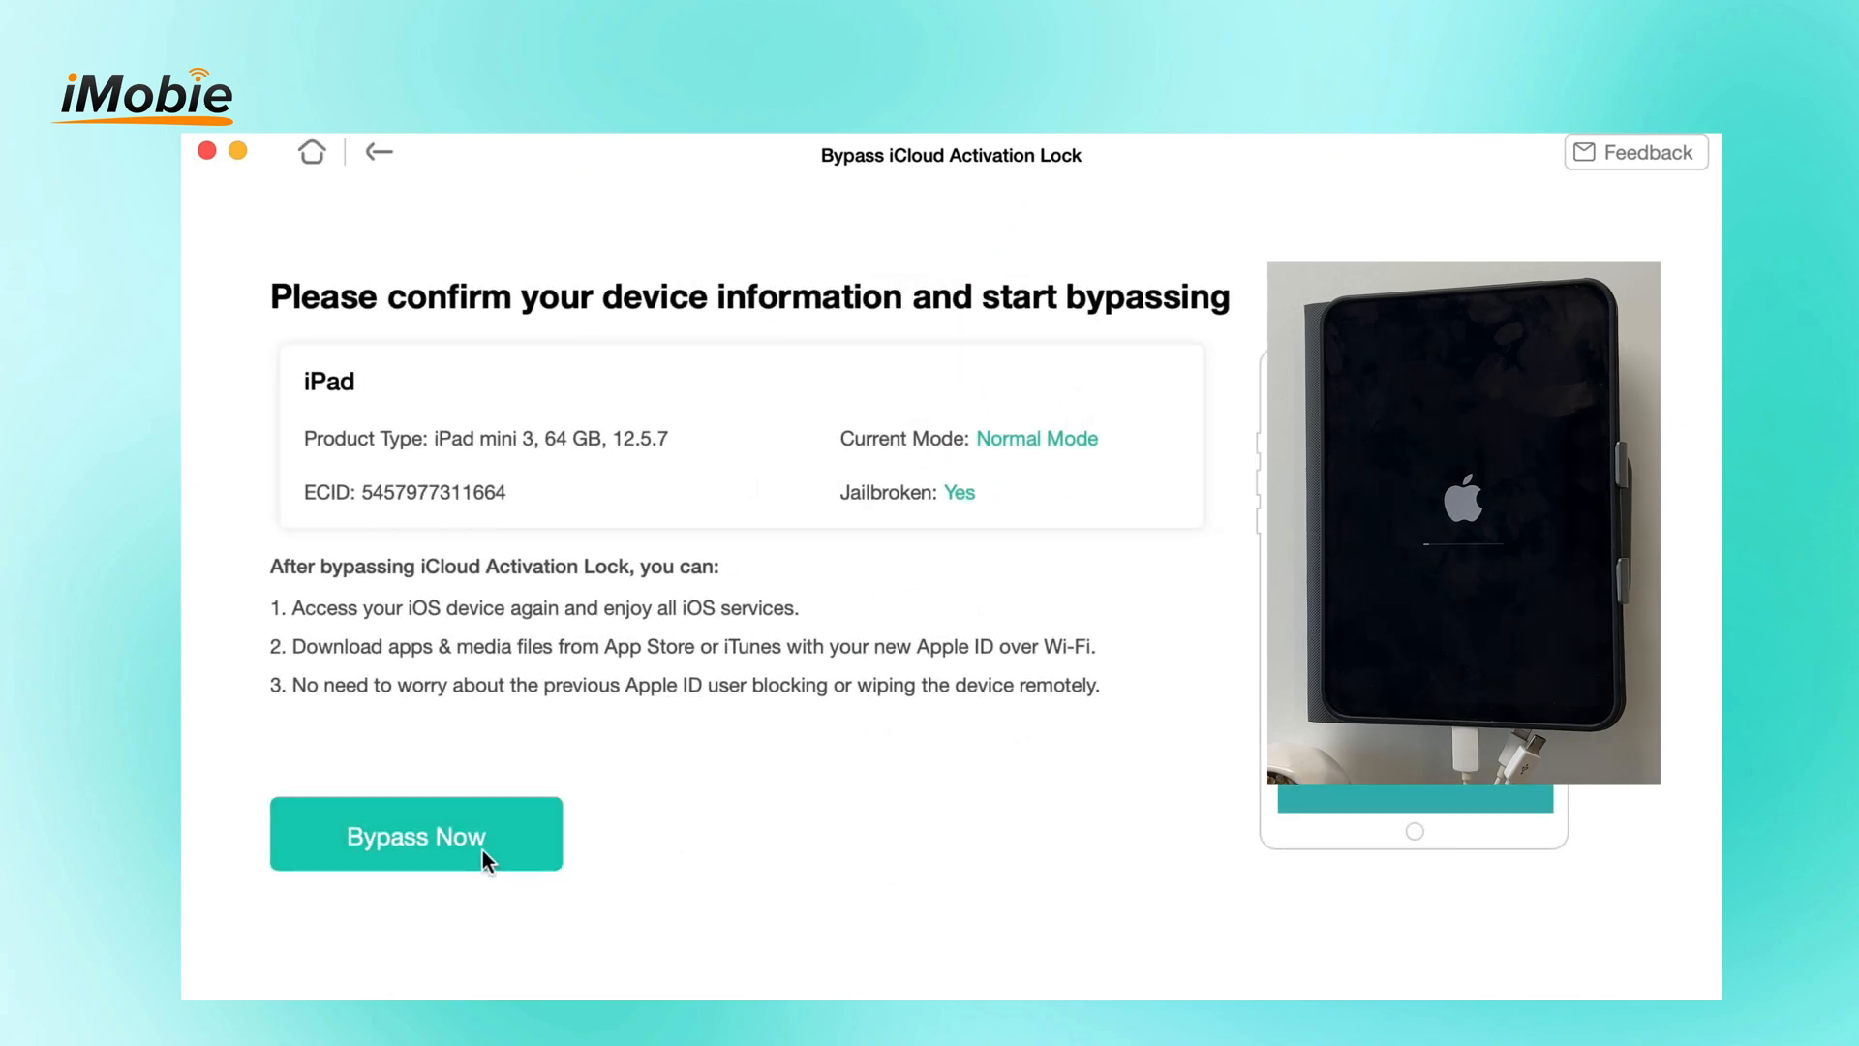
{"action": "left_click", "coordinate": [415, 834]}
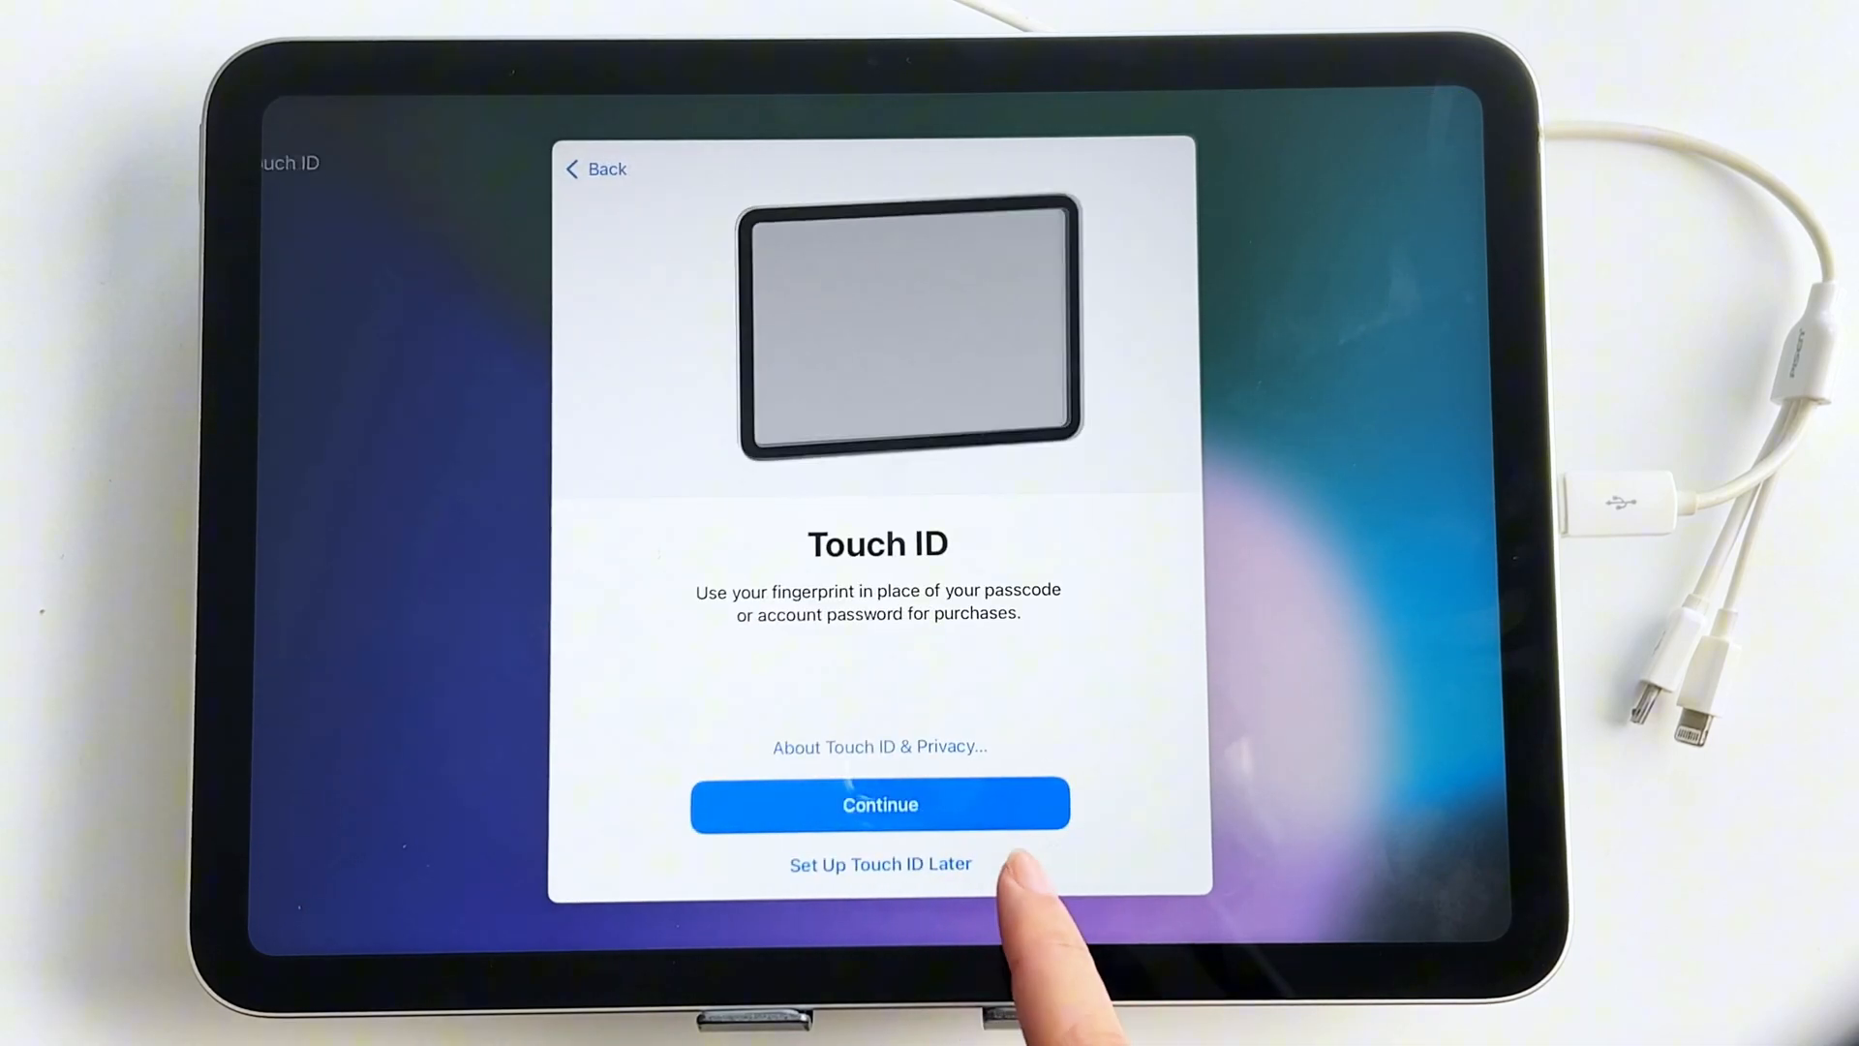
Step: Choose 'Set Up Touch ID Later' and continue past the Siri setup screen
{"action": "left_click", "coordinate": [880, 862]}
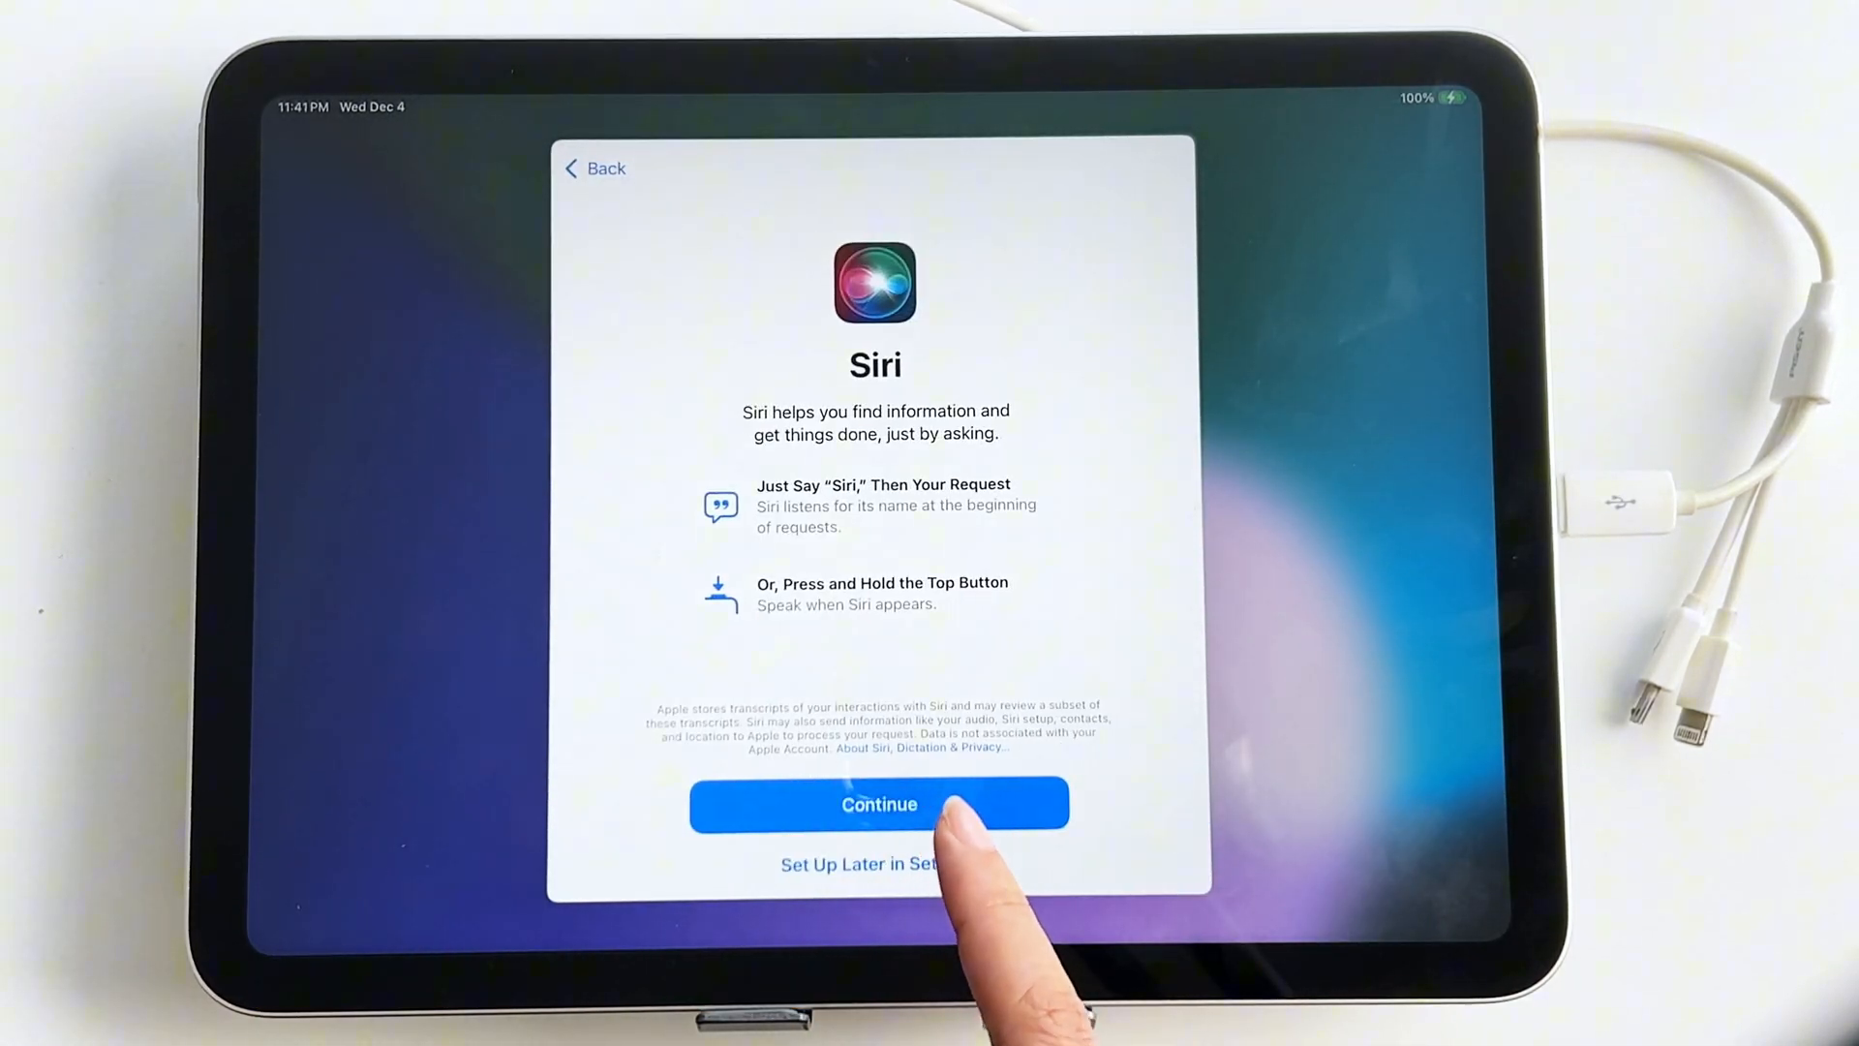
{"action": "left_click", "coordinate": [877, 804]}
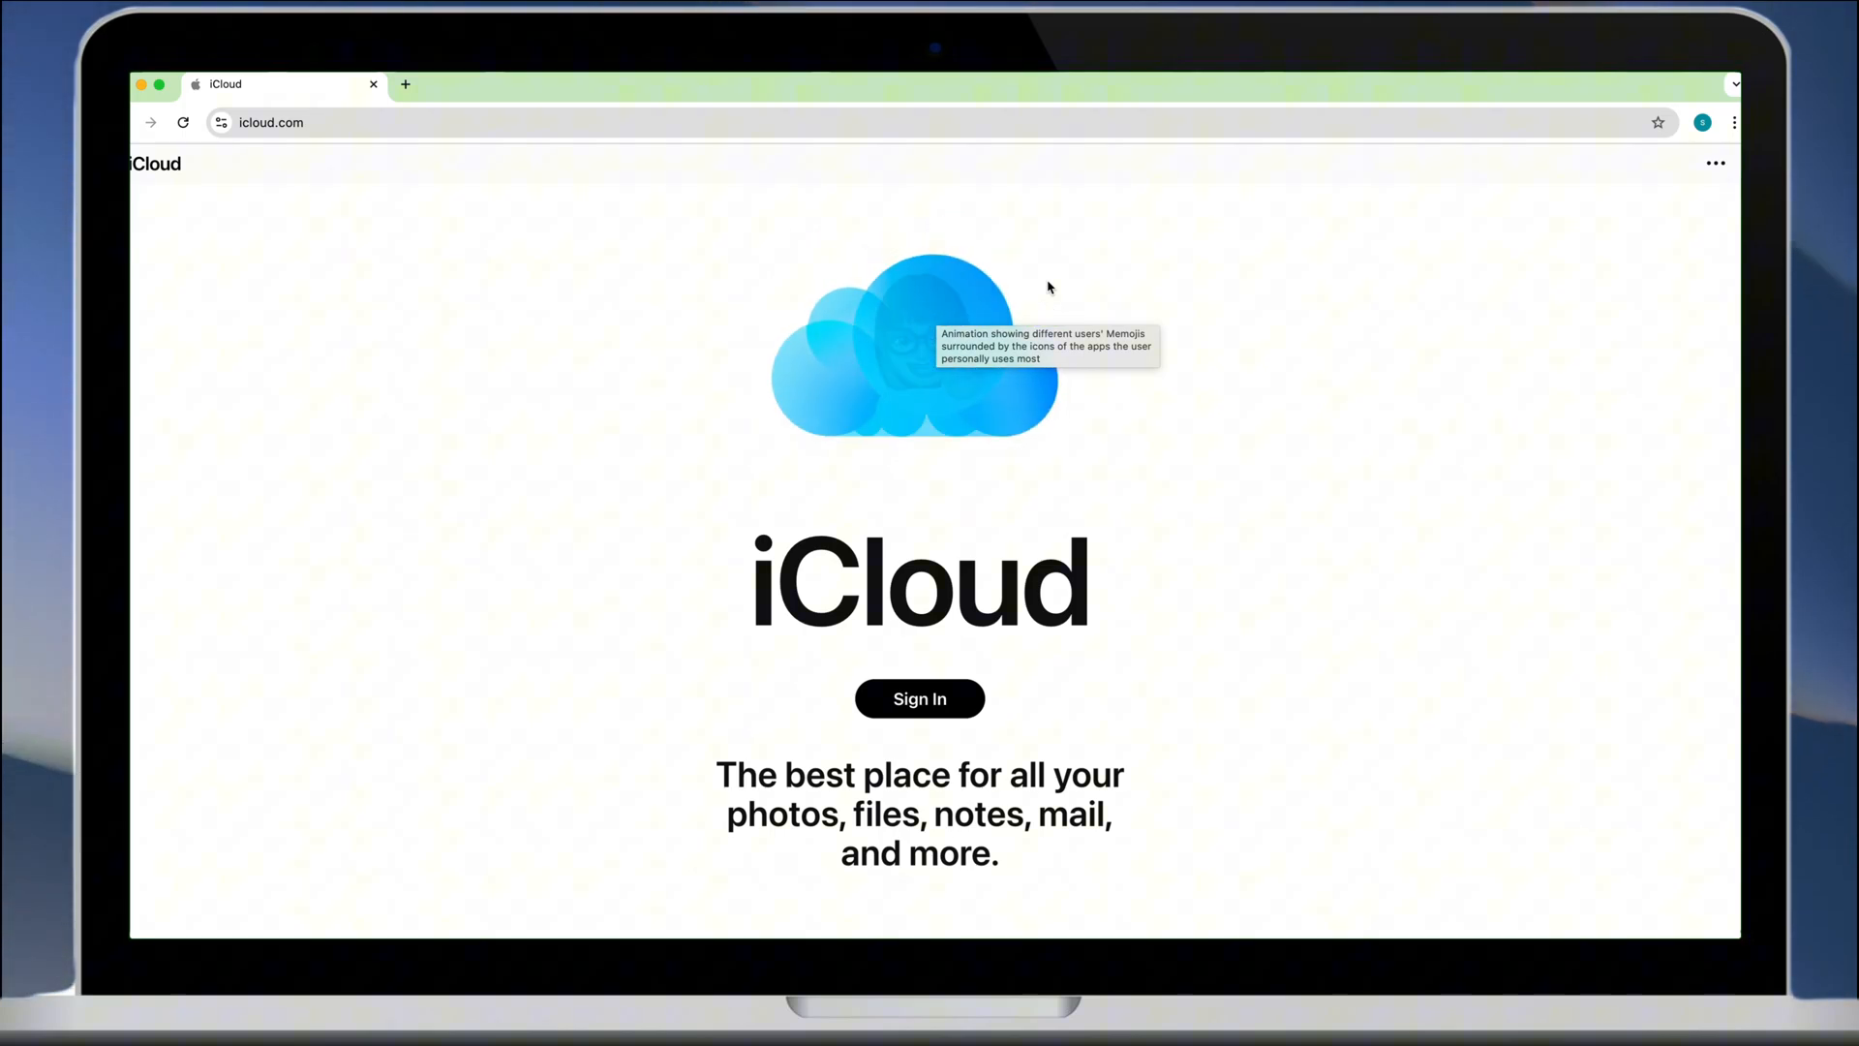
{"action": "left_click", "coordinate": [918, 698]}
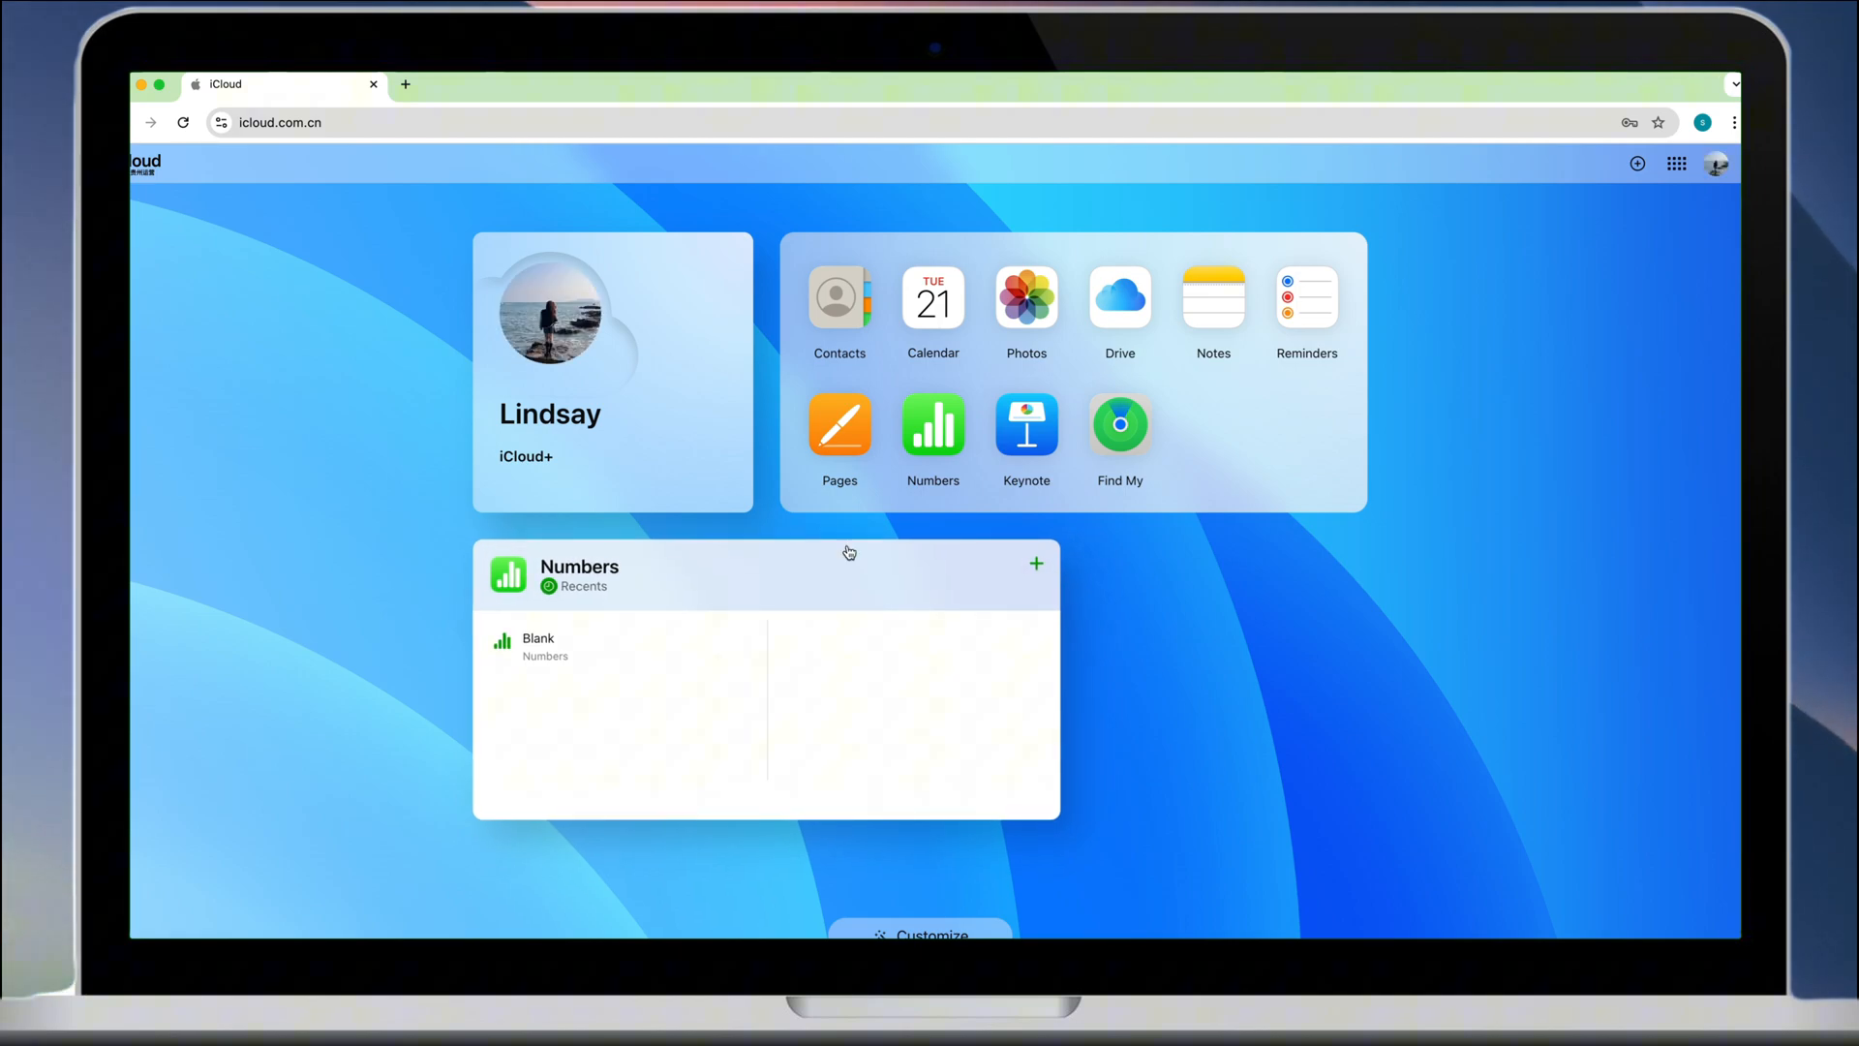
{"action": "left_click", "coordinate": [1117, 424]}
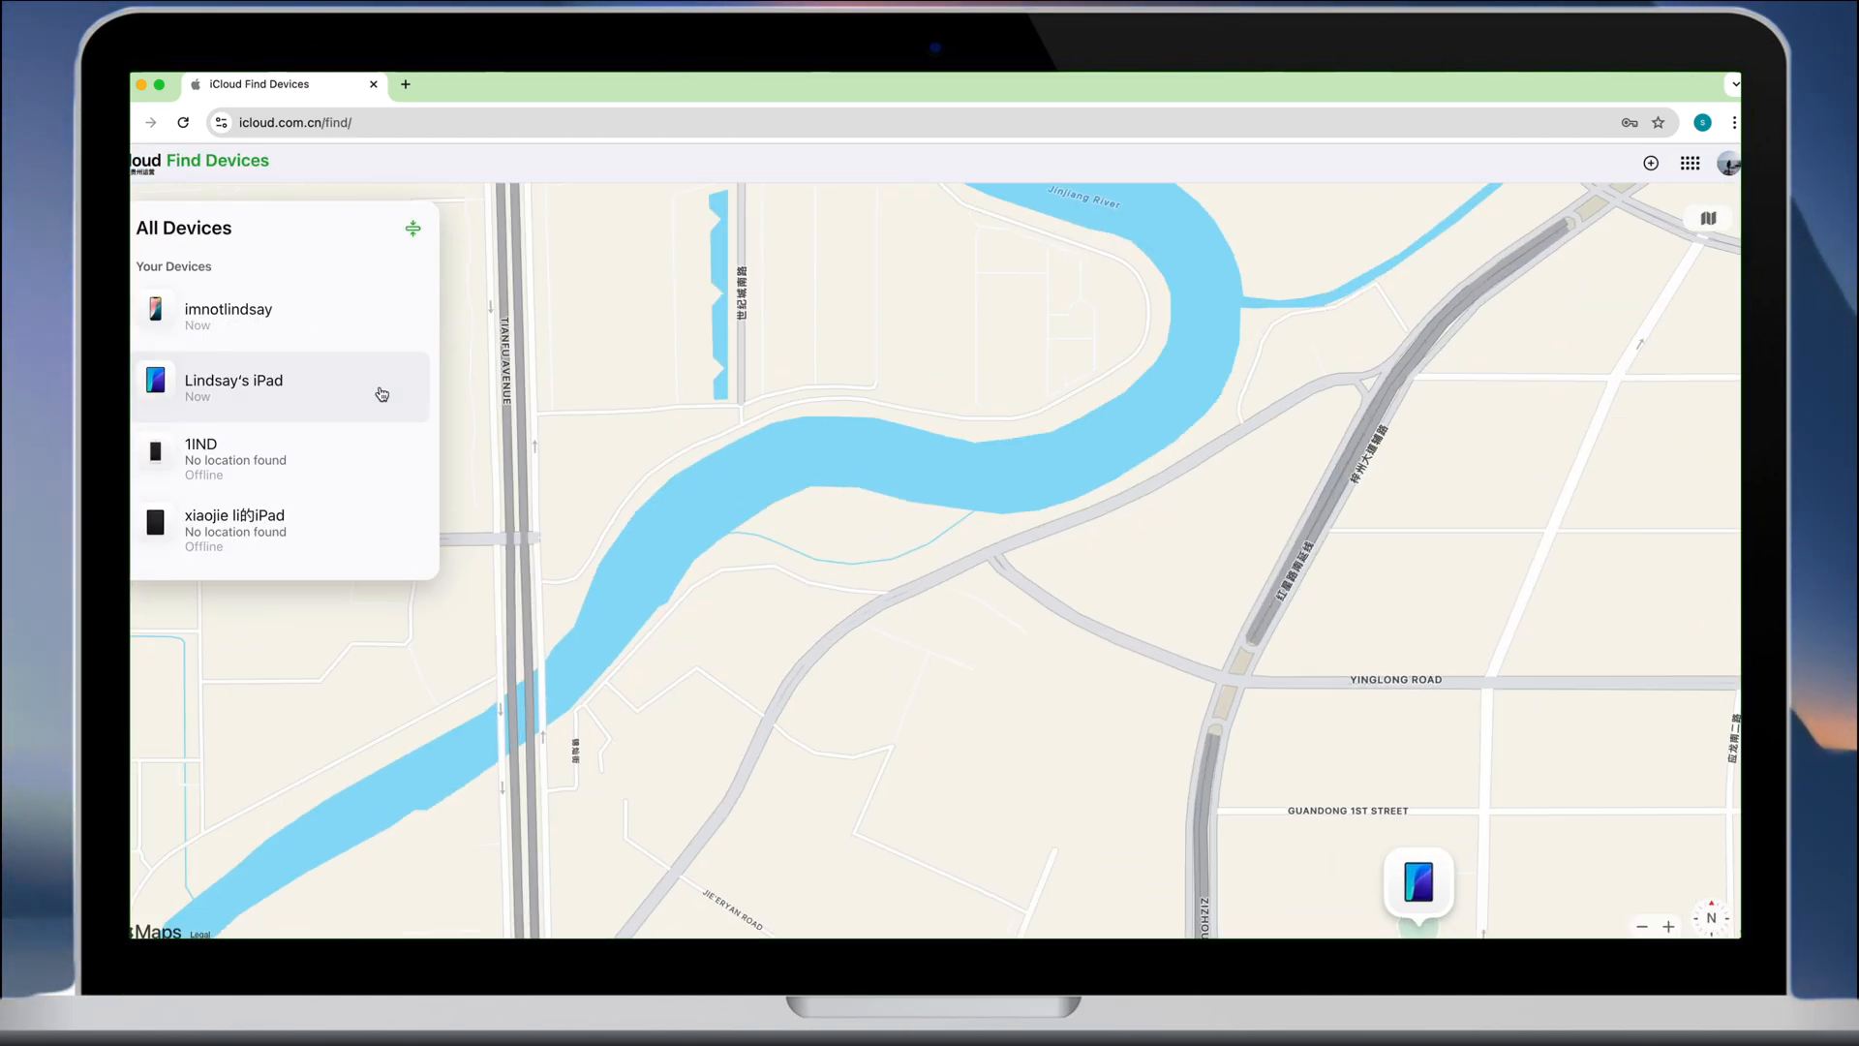
{"action": "left_click", "coordinate": [233, 387]}
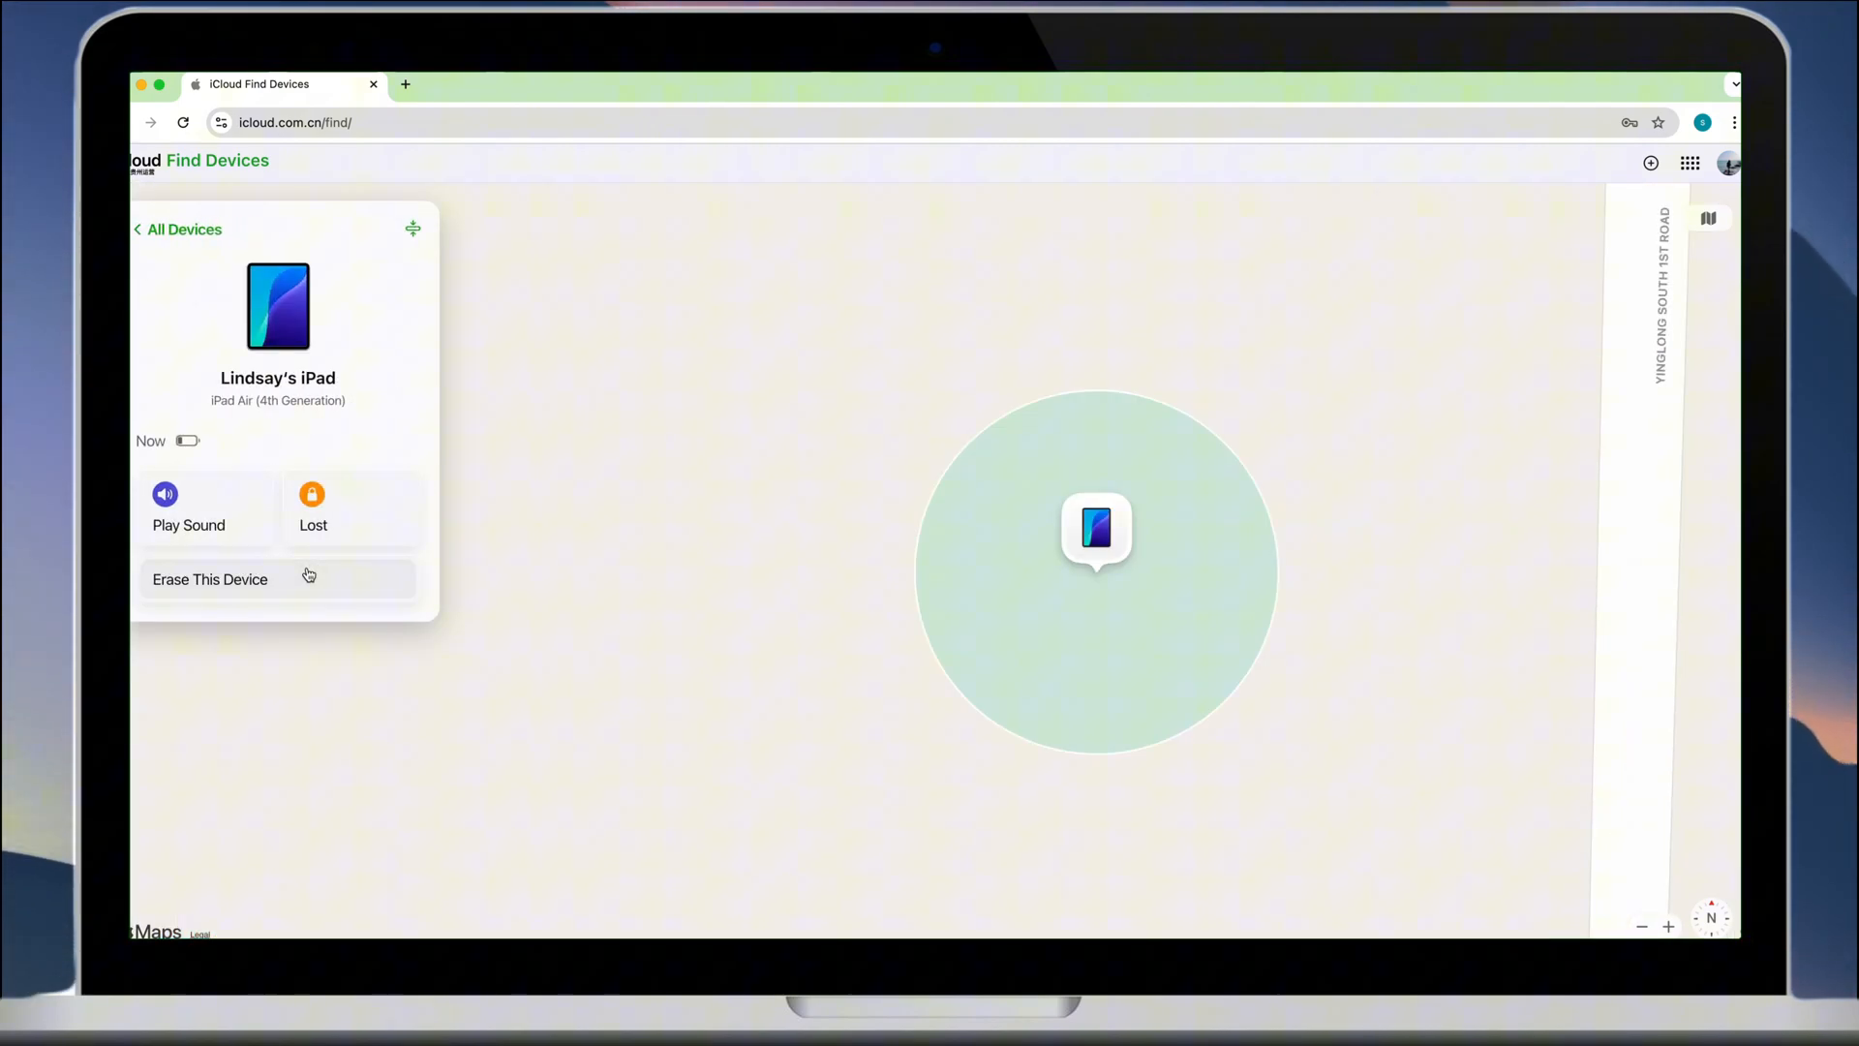
{"action": "left_click", "coordinate": [210, 580]}
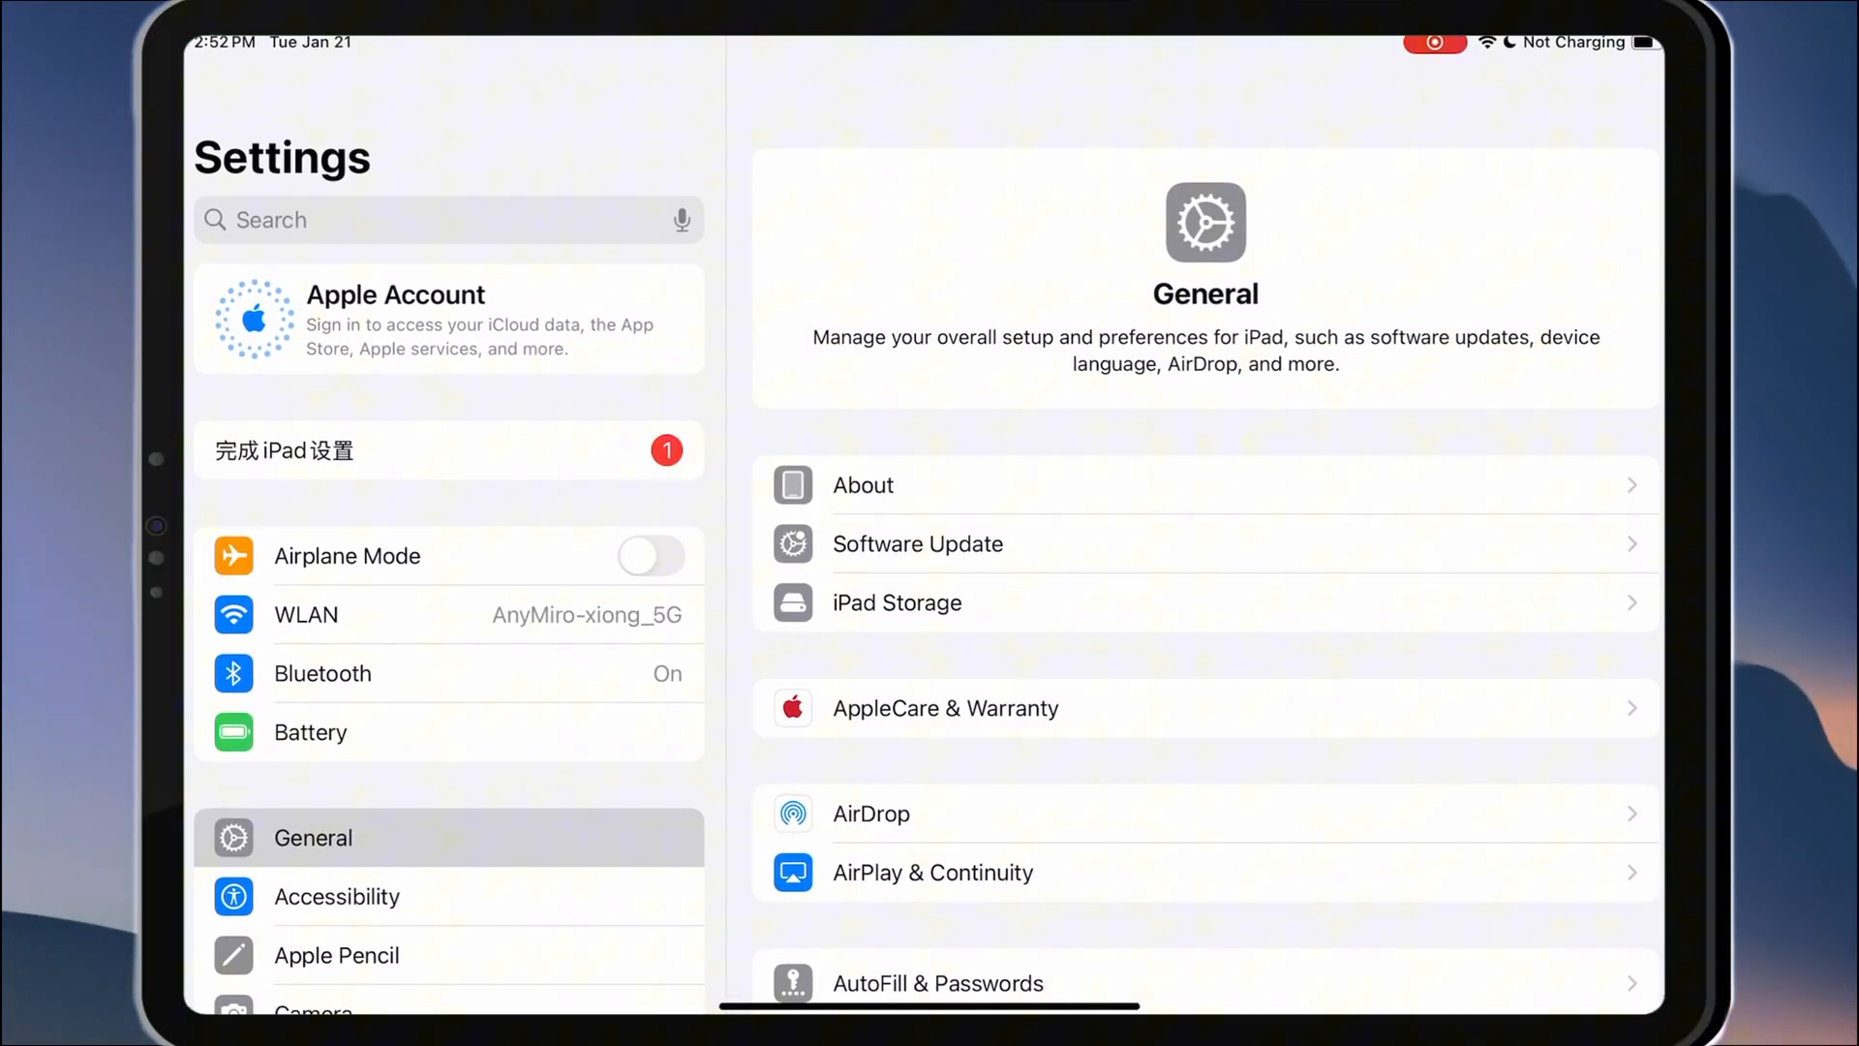
Step: Under Transfer or Reset iPad, continue with Erase All Content and Settings
{"action": "scroll", "scroll_direction": "down", "scroll_amount": 3}
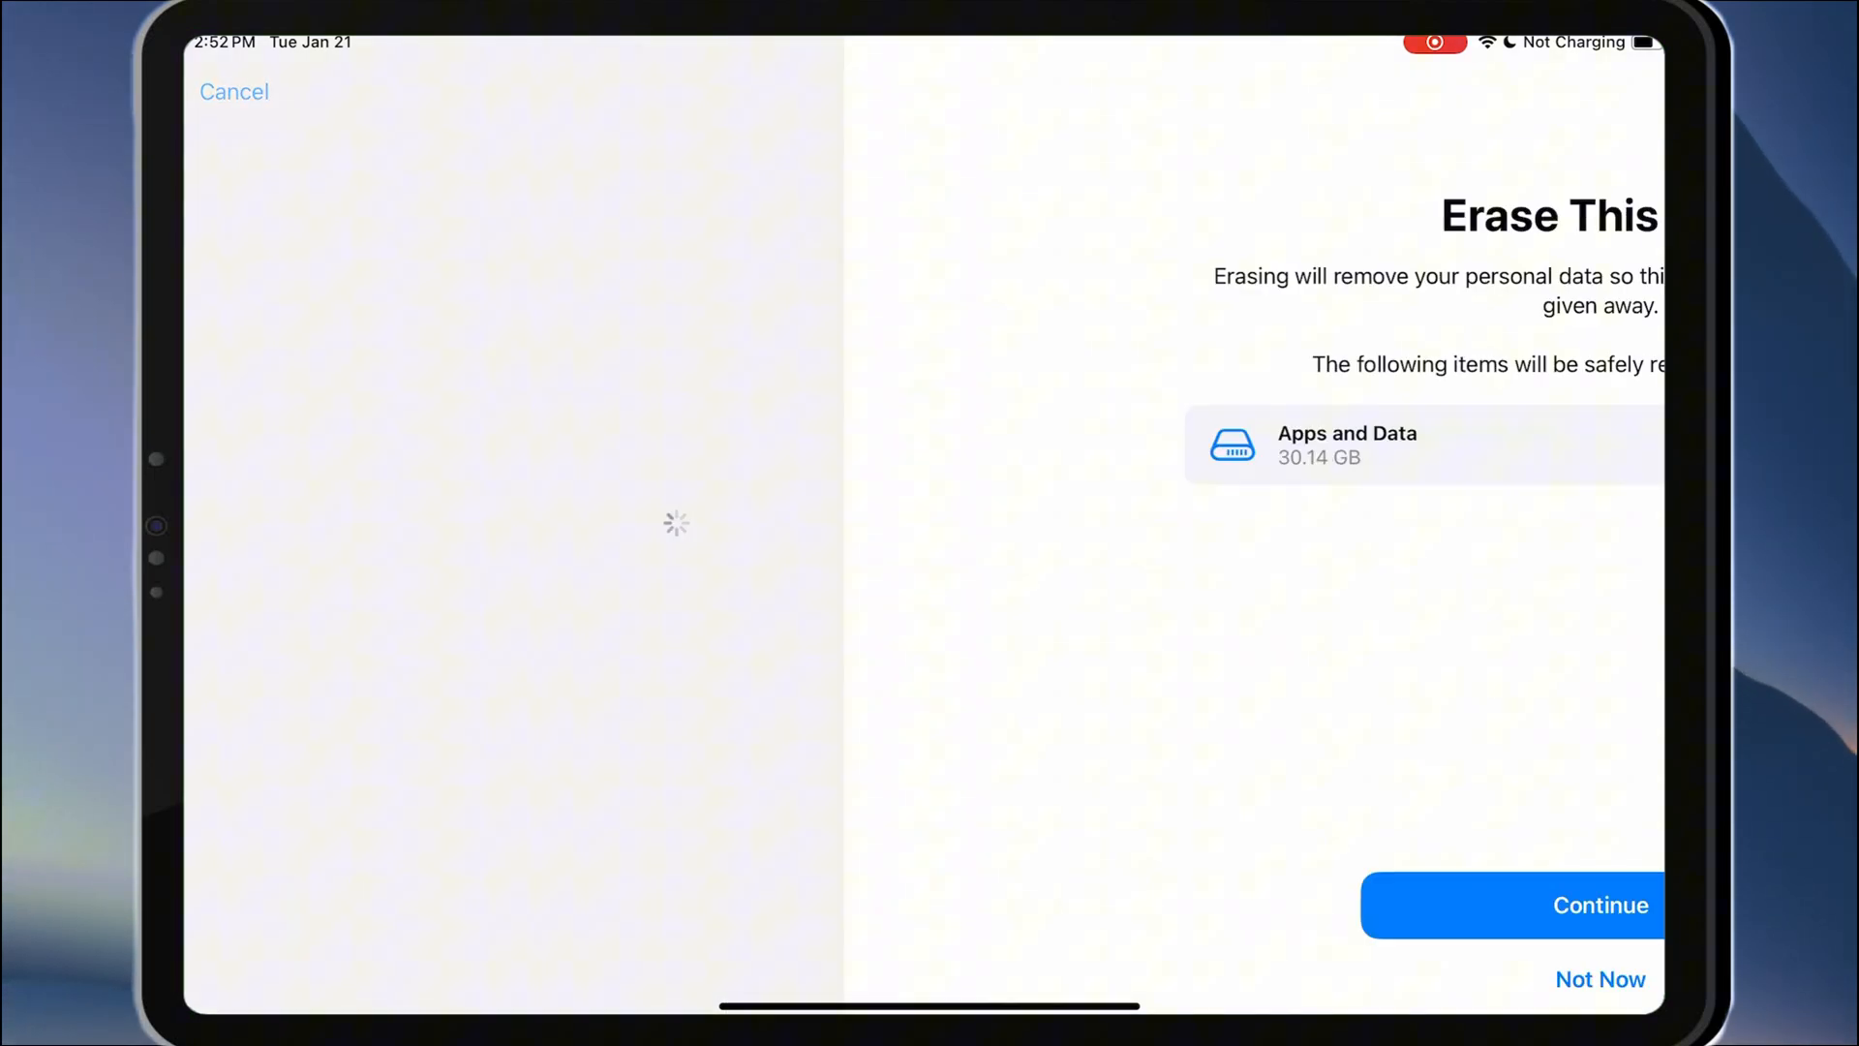
{"action": "left_click", "coordinate": [1509, 904]}
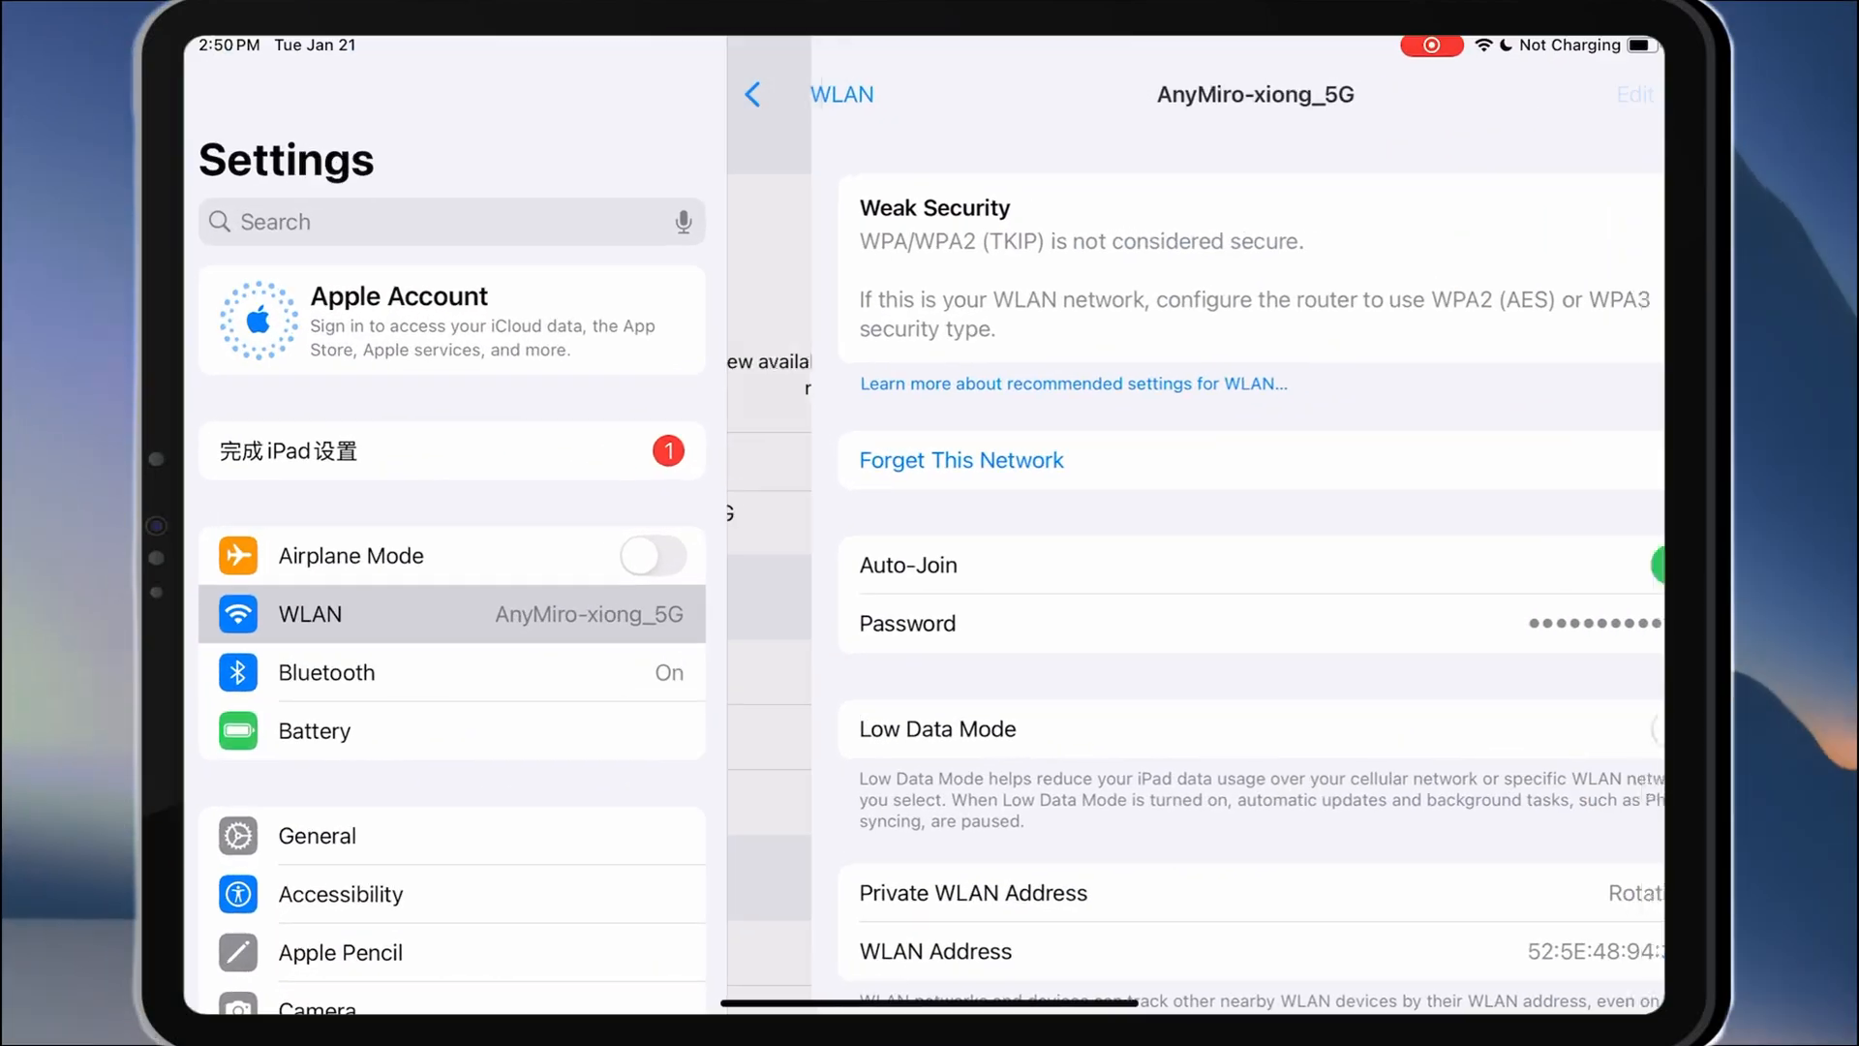
Step: Set the AnyMiro-xiong_5G network's DNS to Manual and add server 104.154.51.7
{"action": "scroll", "scroll_direction": "down", "scroll_amount": 3}
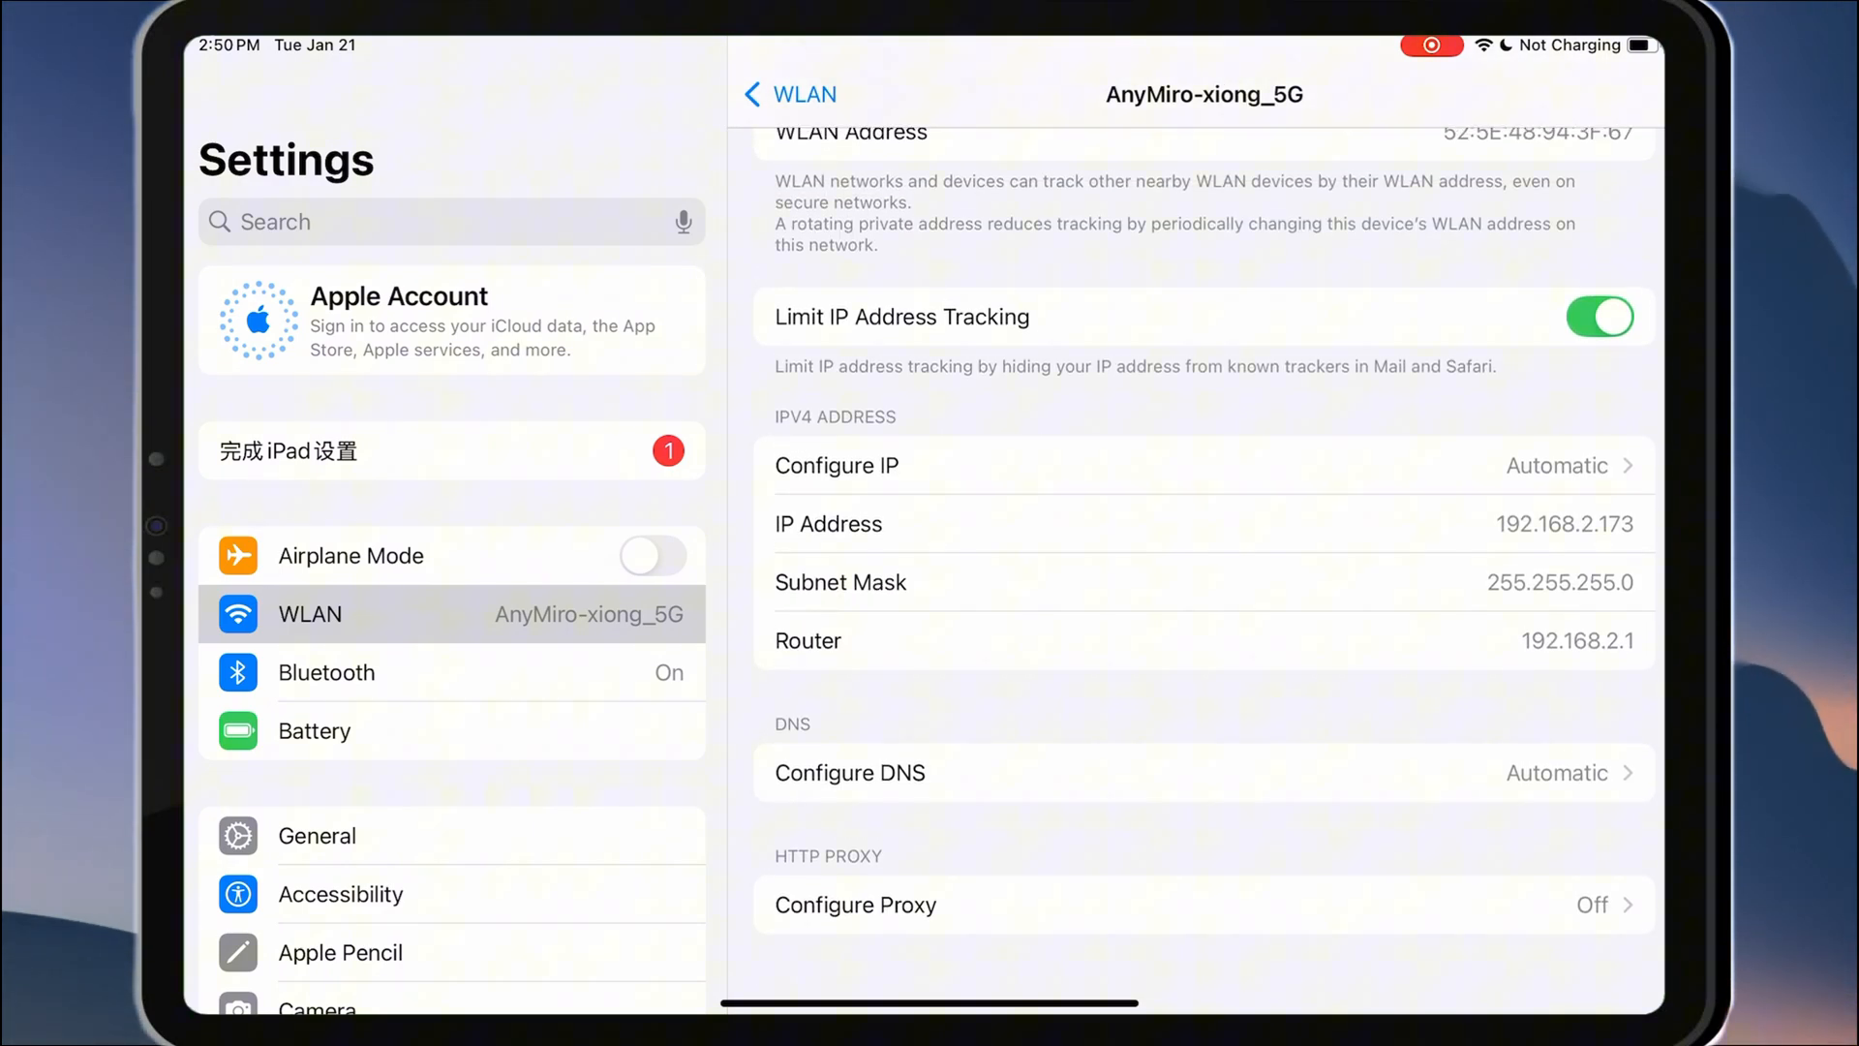
{"action": "left_click", "coordinate": [1203, 772]}
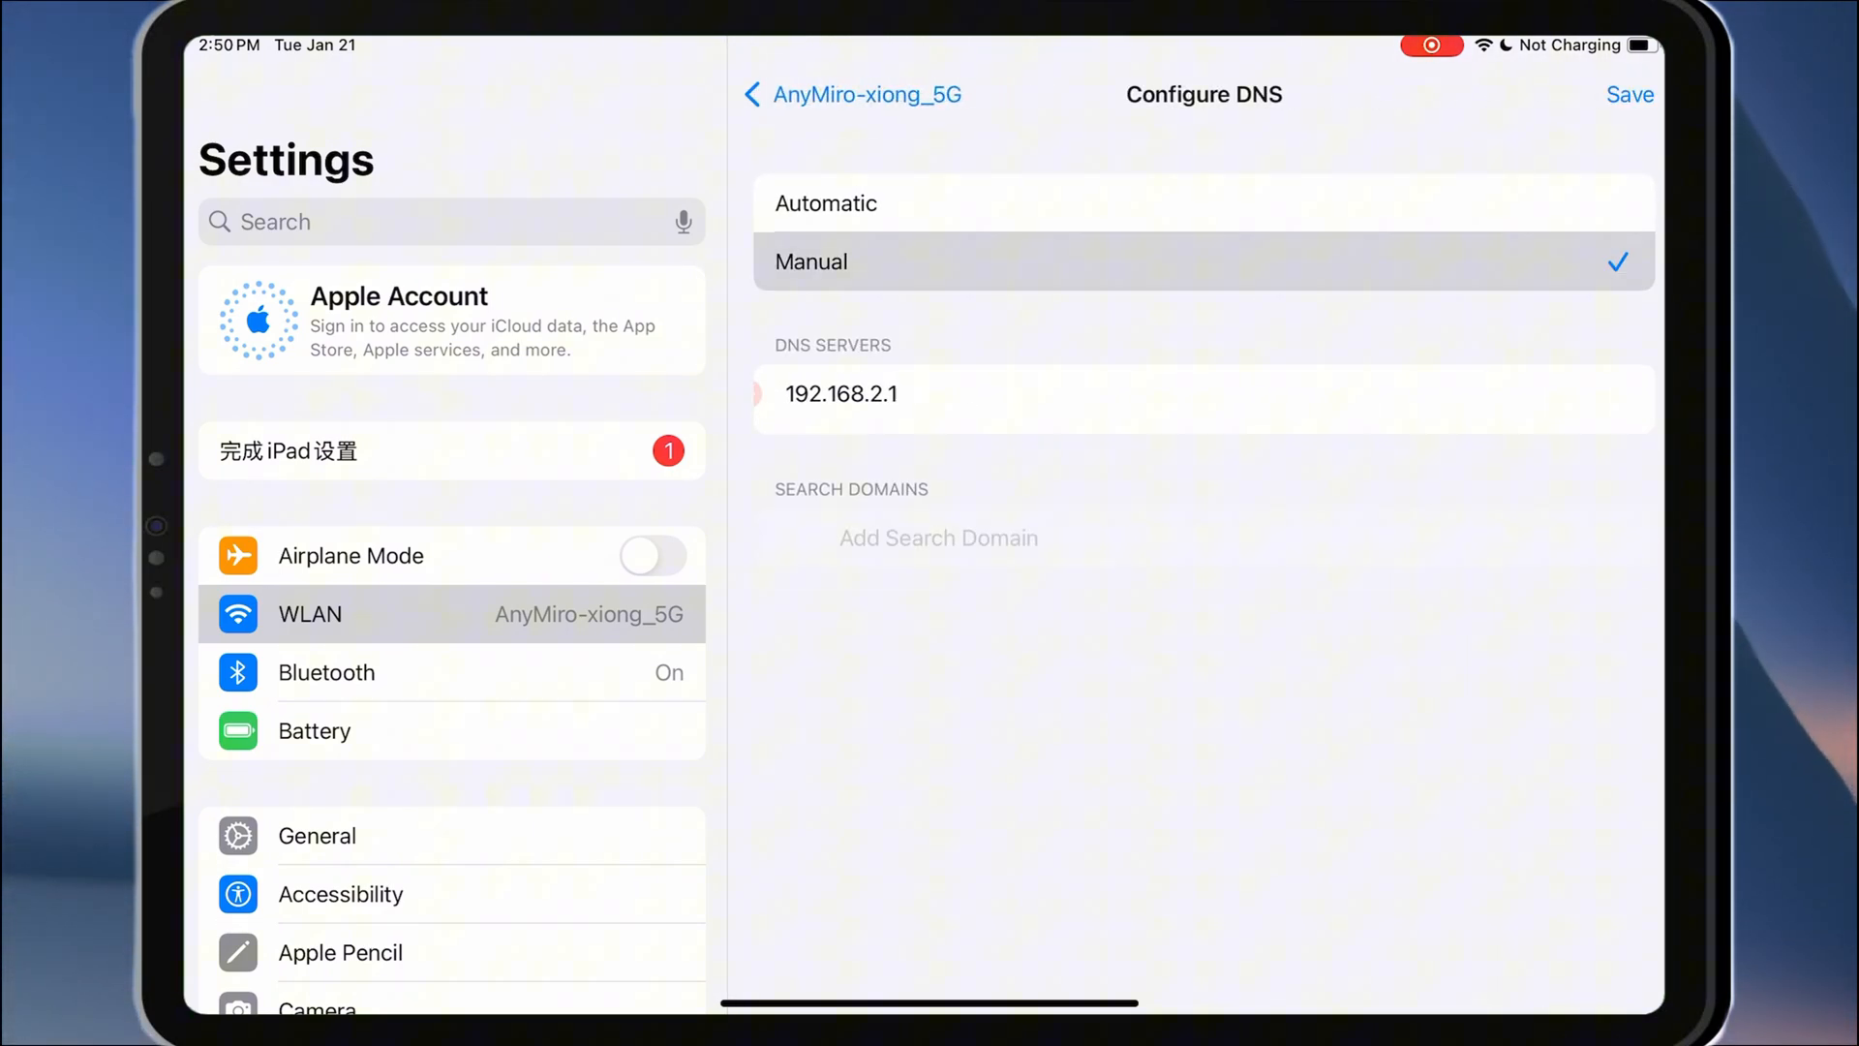
{"action": "left_click", "coordinate": [840, 394]}
{"action": "type", "text": "104.15"}
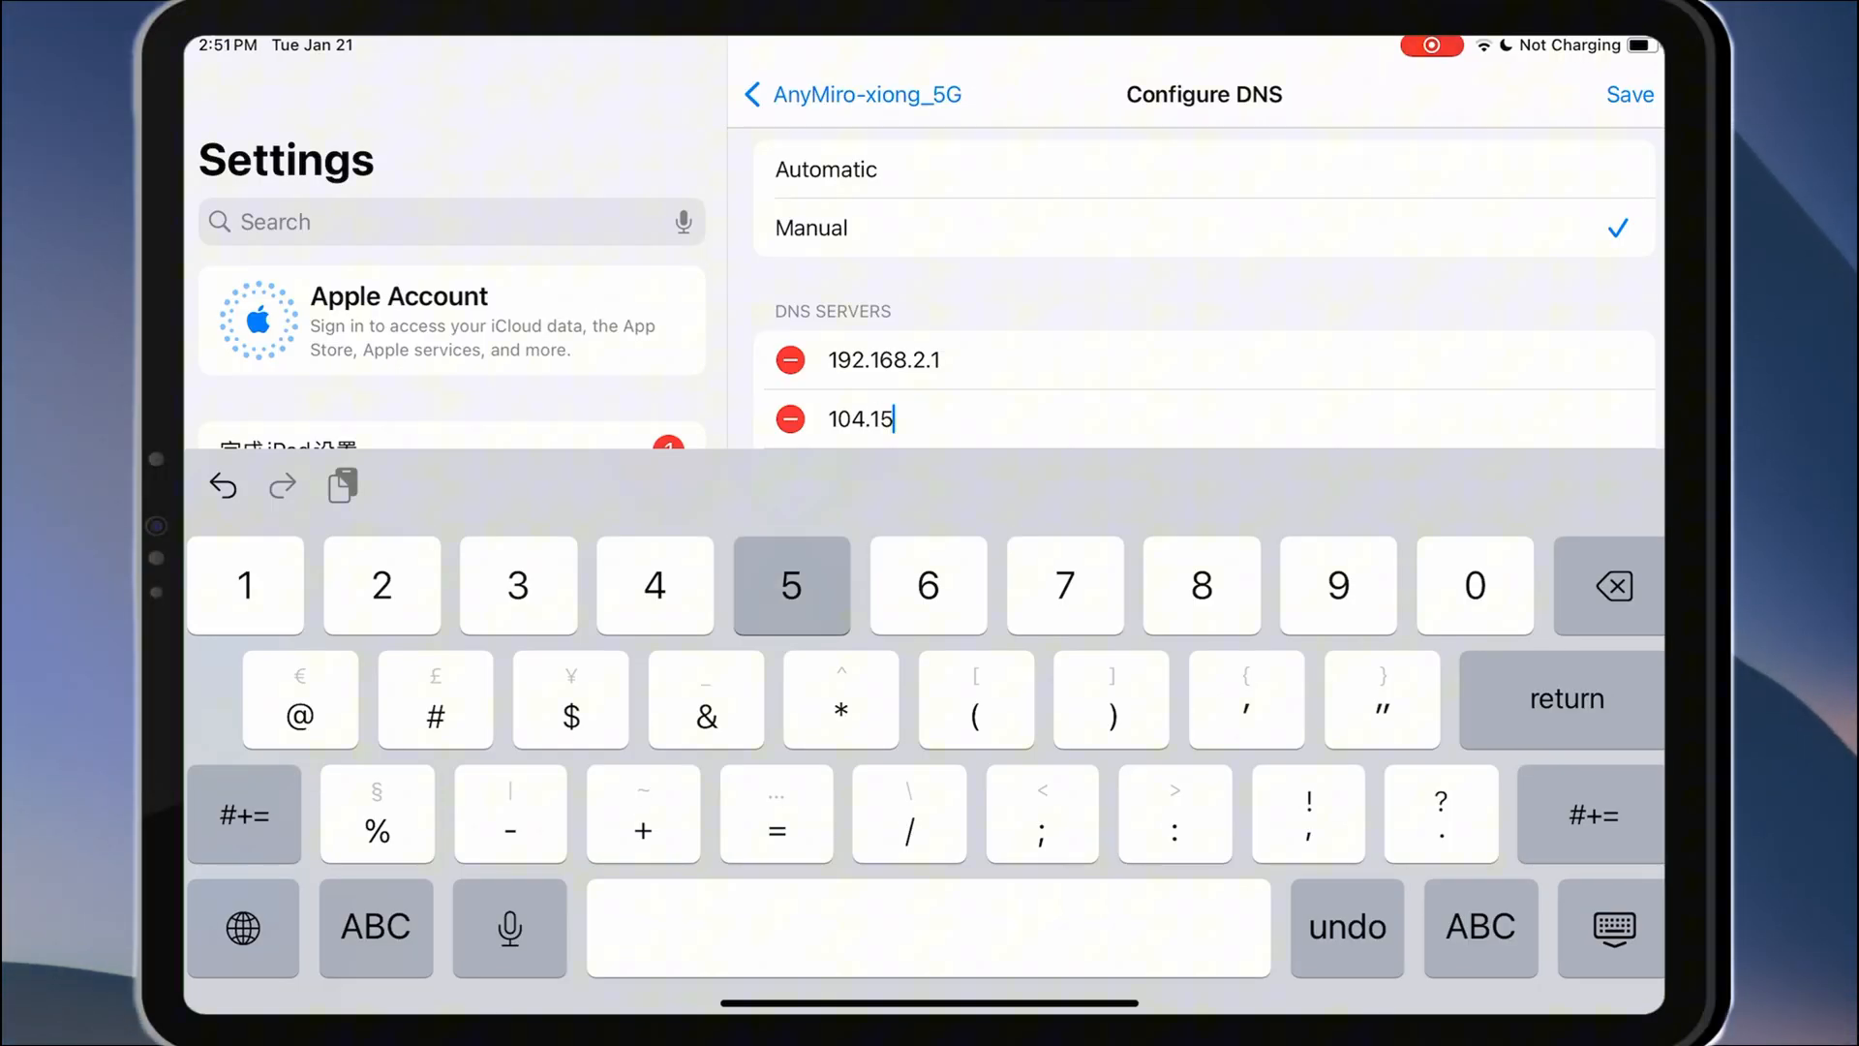
{"action": "type", "text": "4.5"}
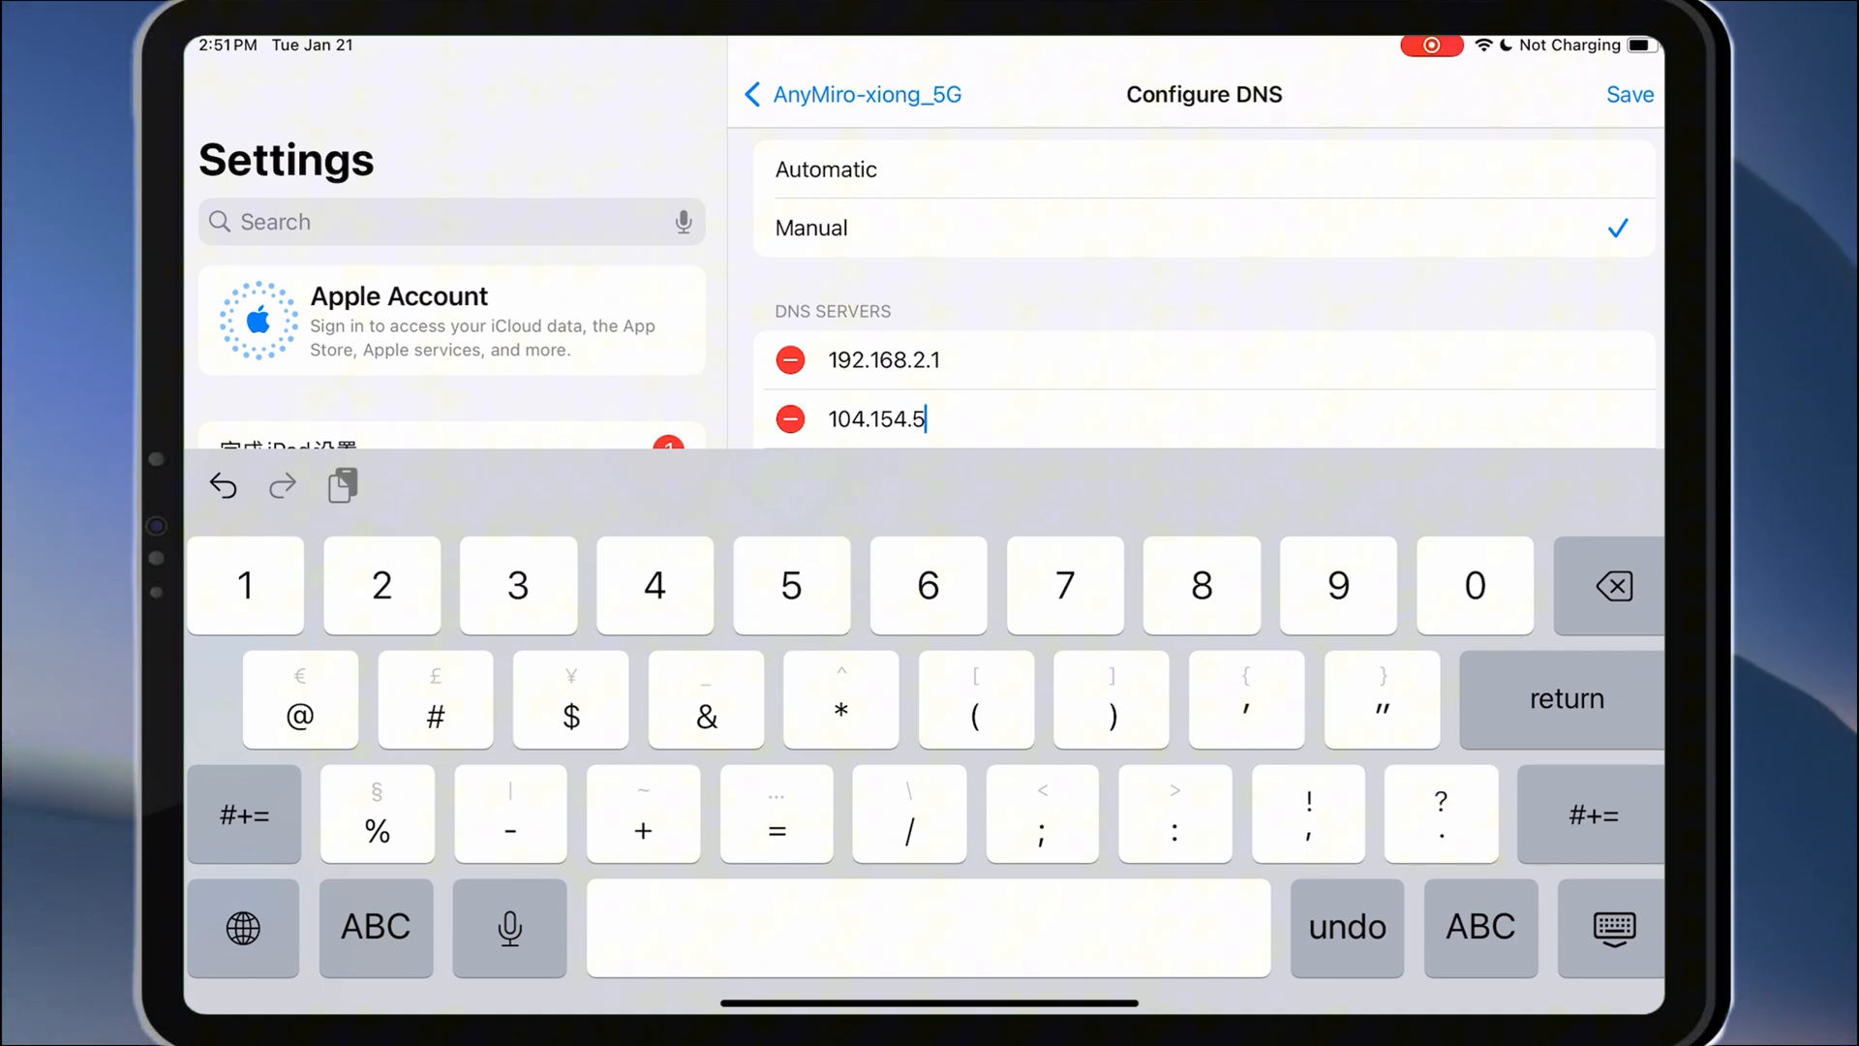
{"action": "type", "text": "1.7"}
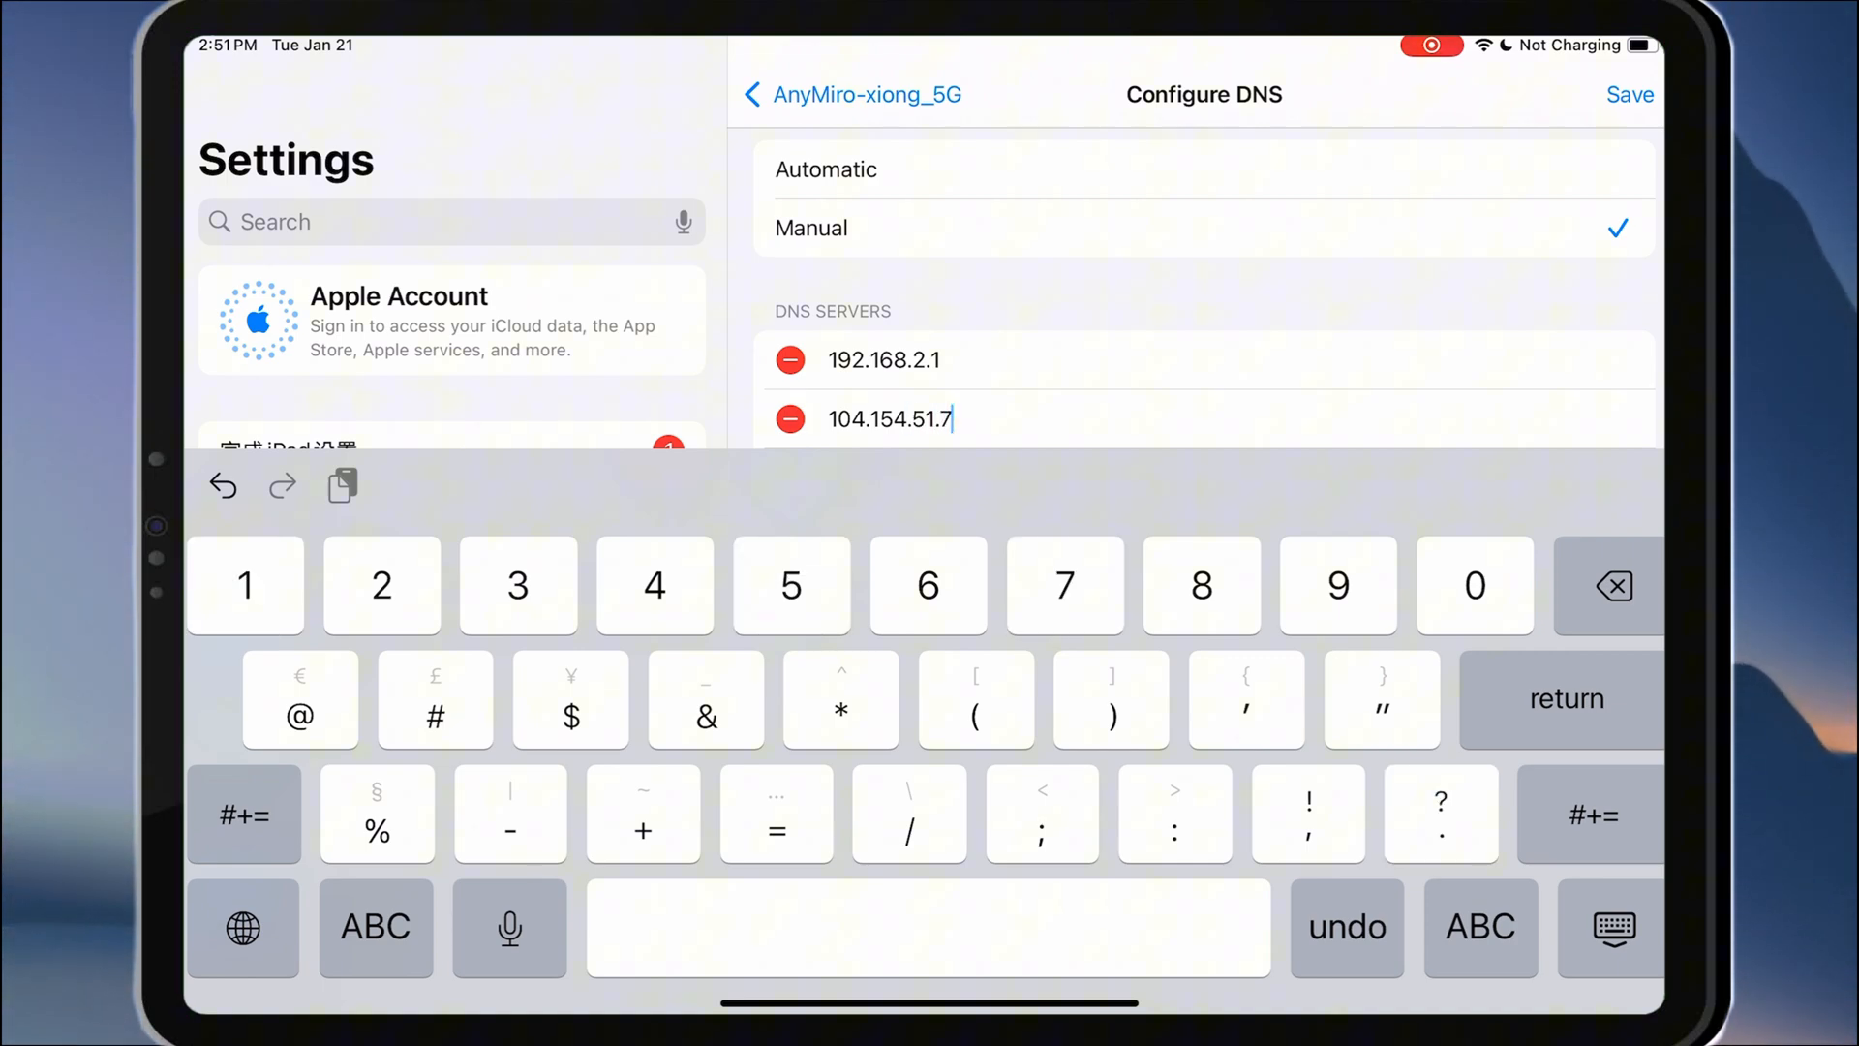